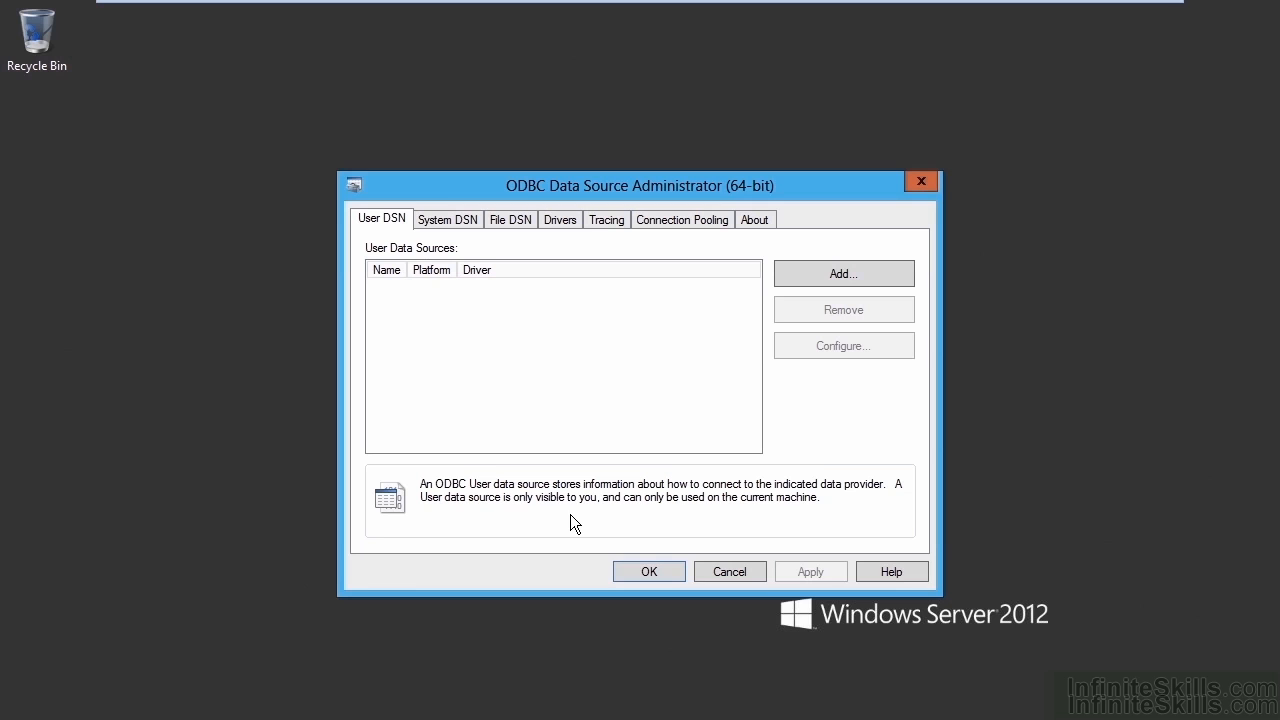
mouse_move(767, 303)
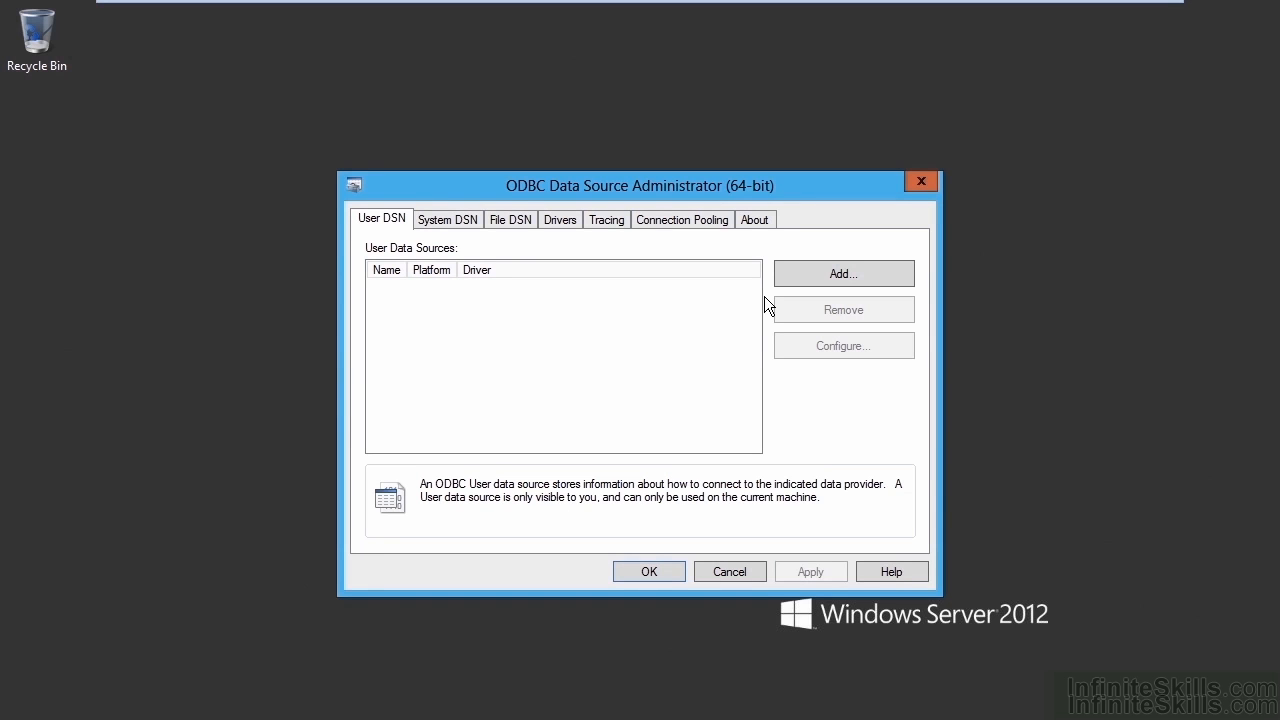
mouse_move(770, 290)
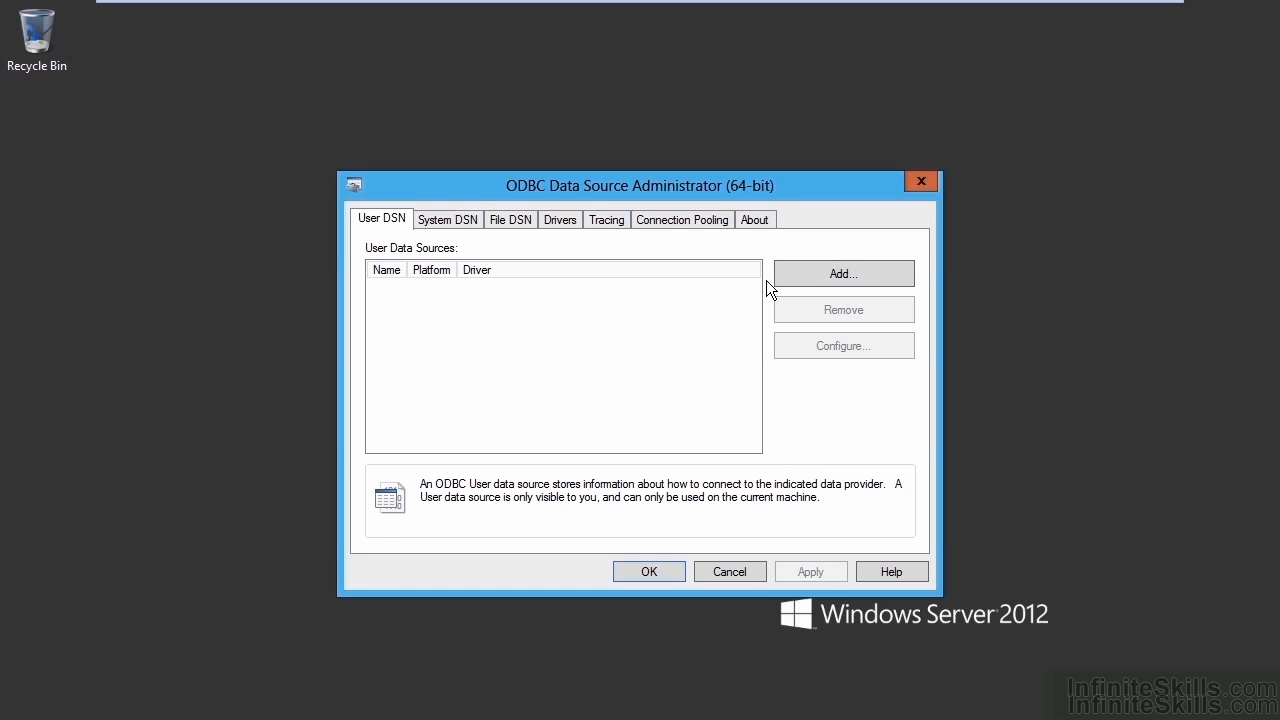
mouse_move(717, 292)
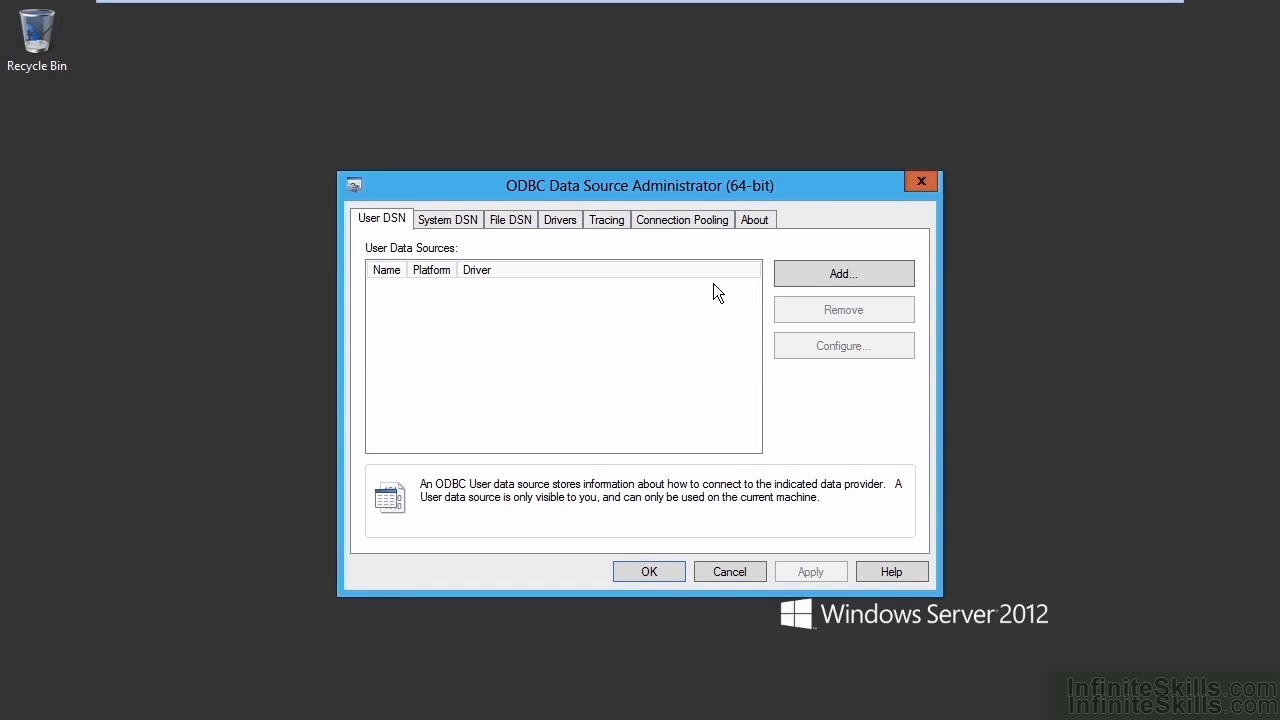
mouse_move(398, 239)
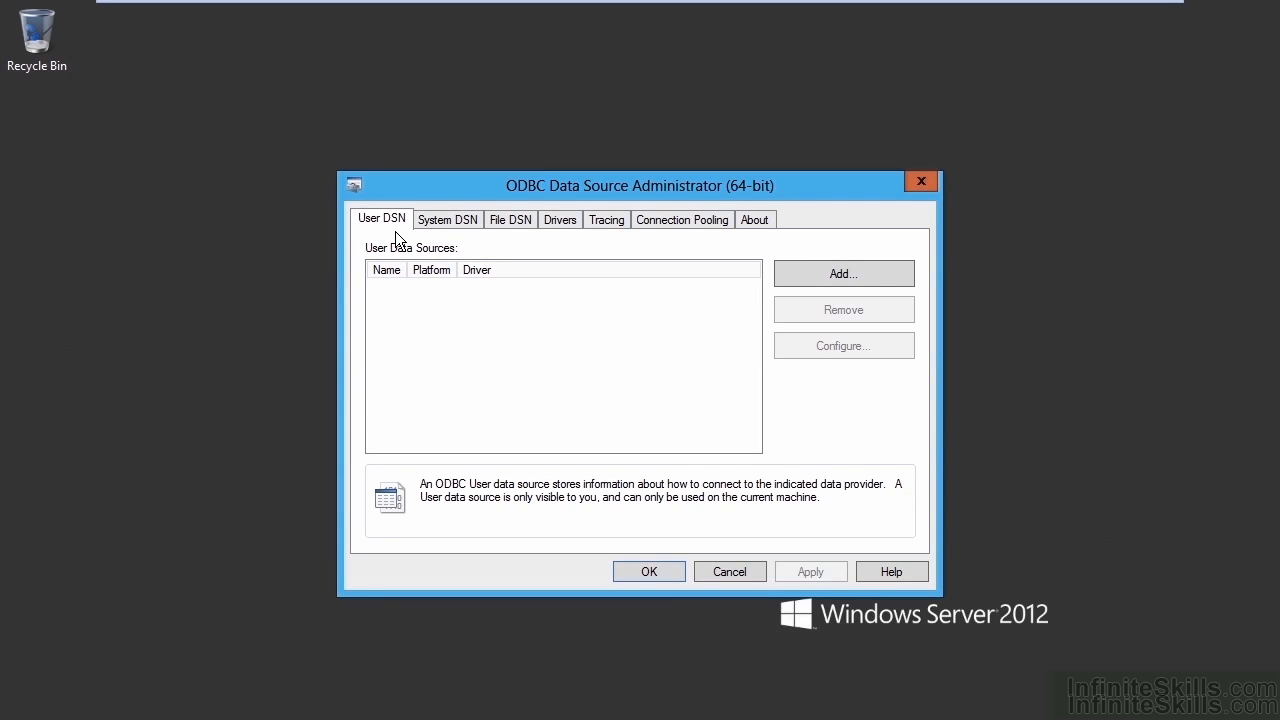
Step: Browse the System DSN and File DSN tabs, then return to User DSN
left_click(447, 219)
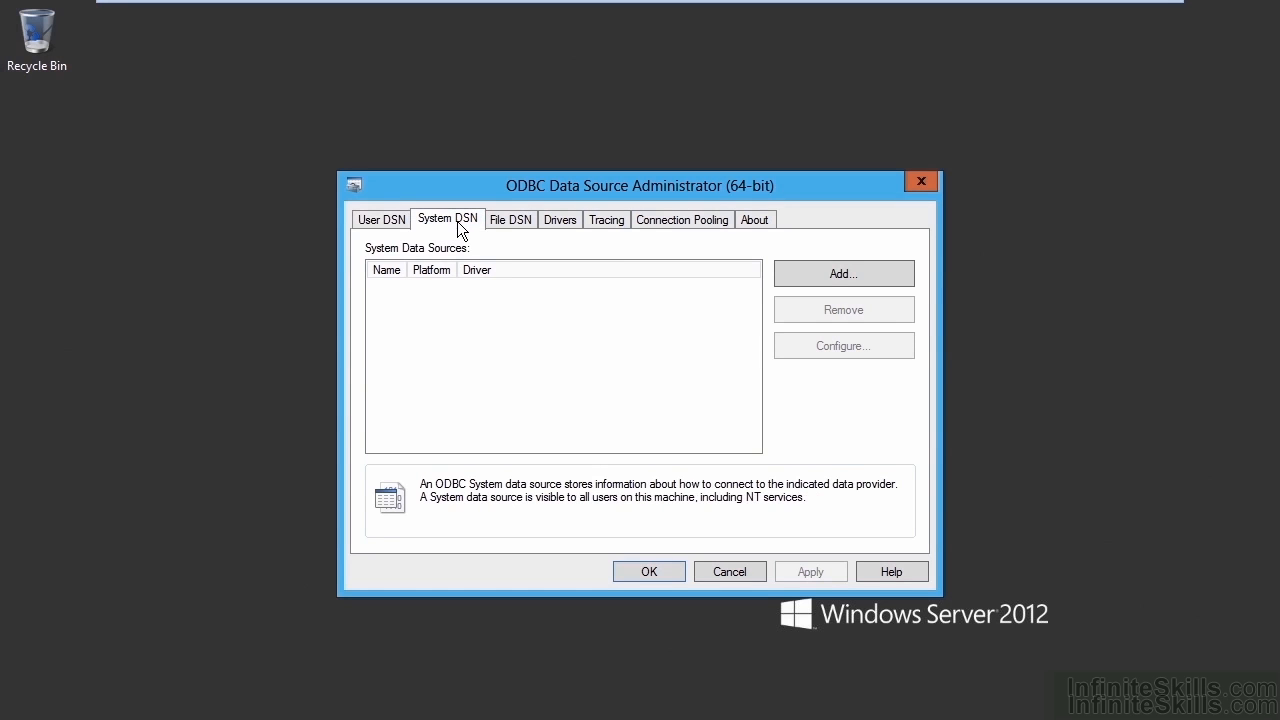
left_click(511, 219)
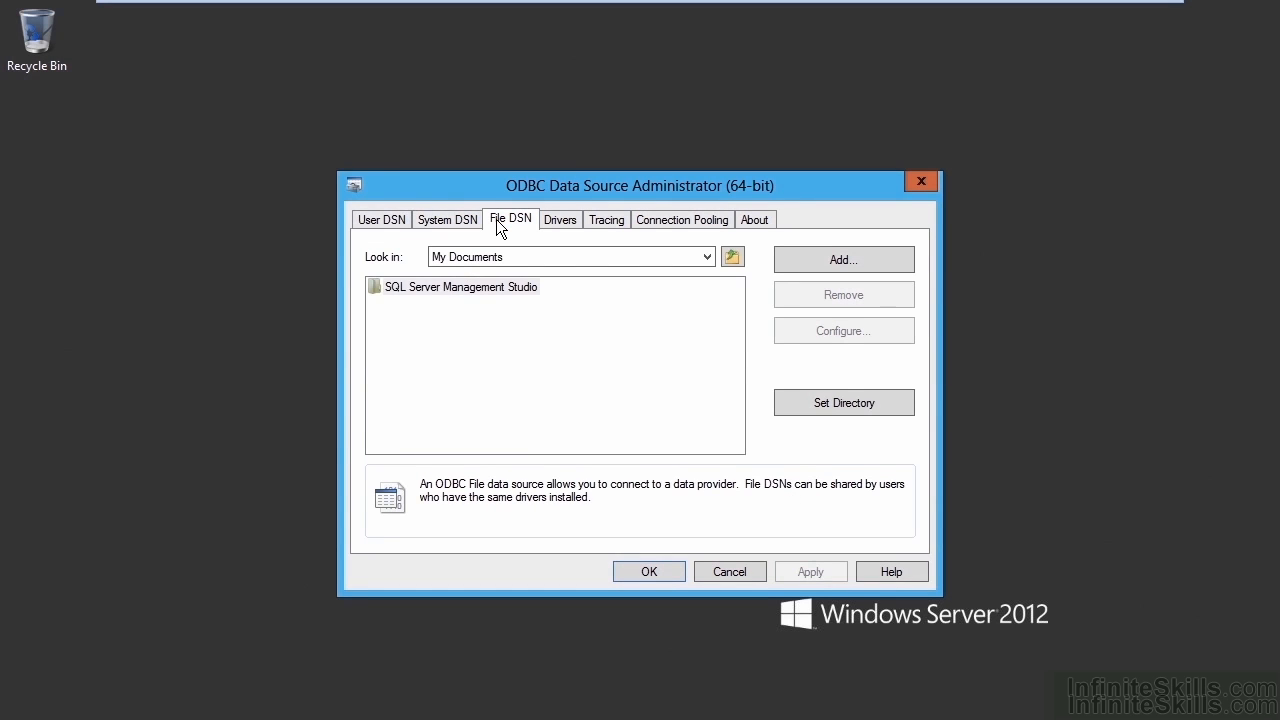
left_click(381, 219)
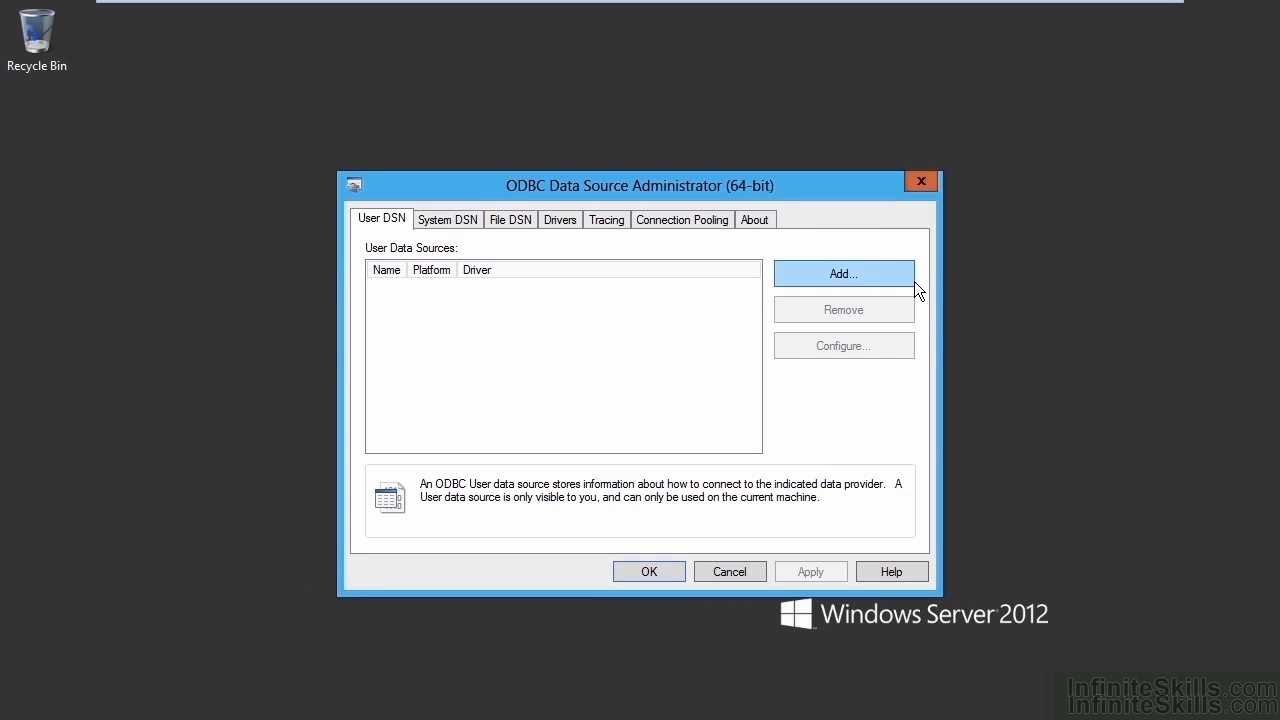
Step: Add a new user data source using the SQL Server Native Client 11.0 driver
left_click(843, 273)
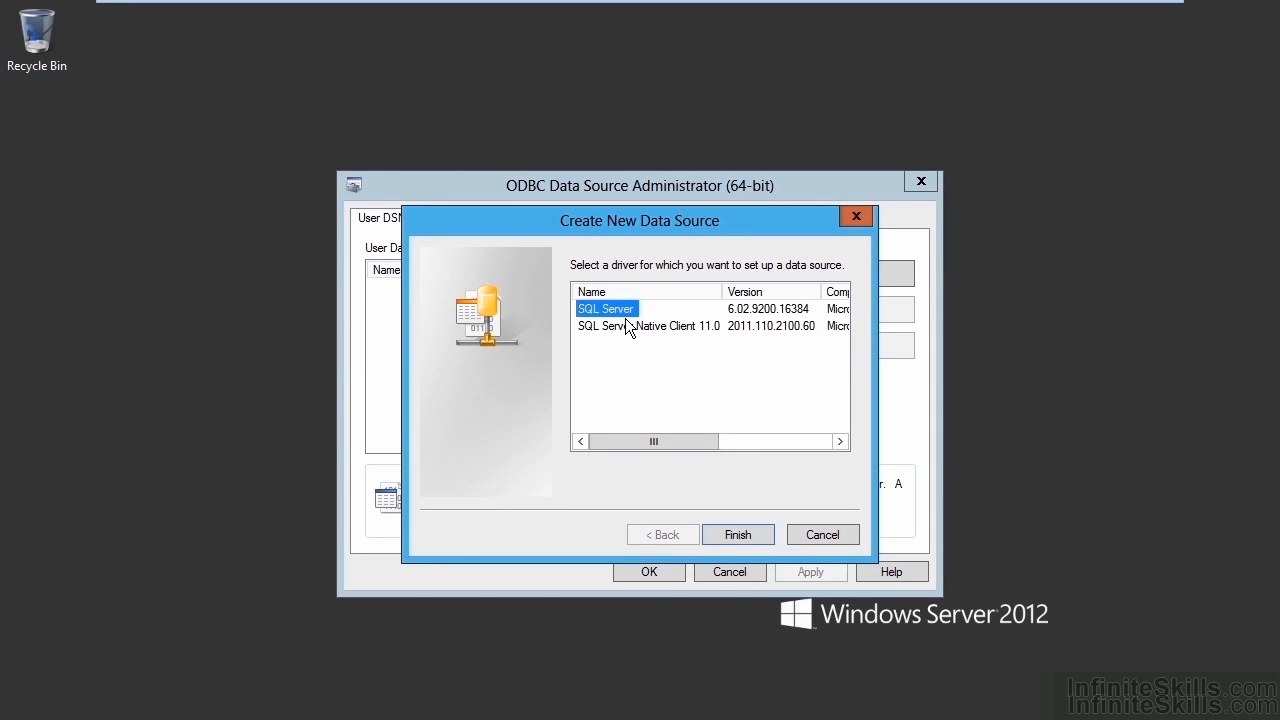
mouse_move(628, 340)
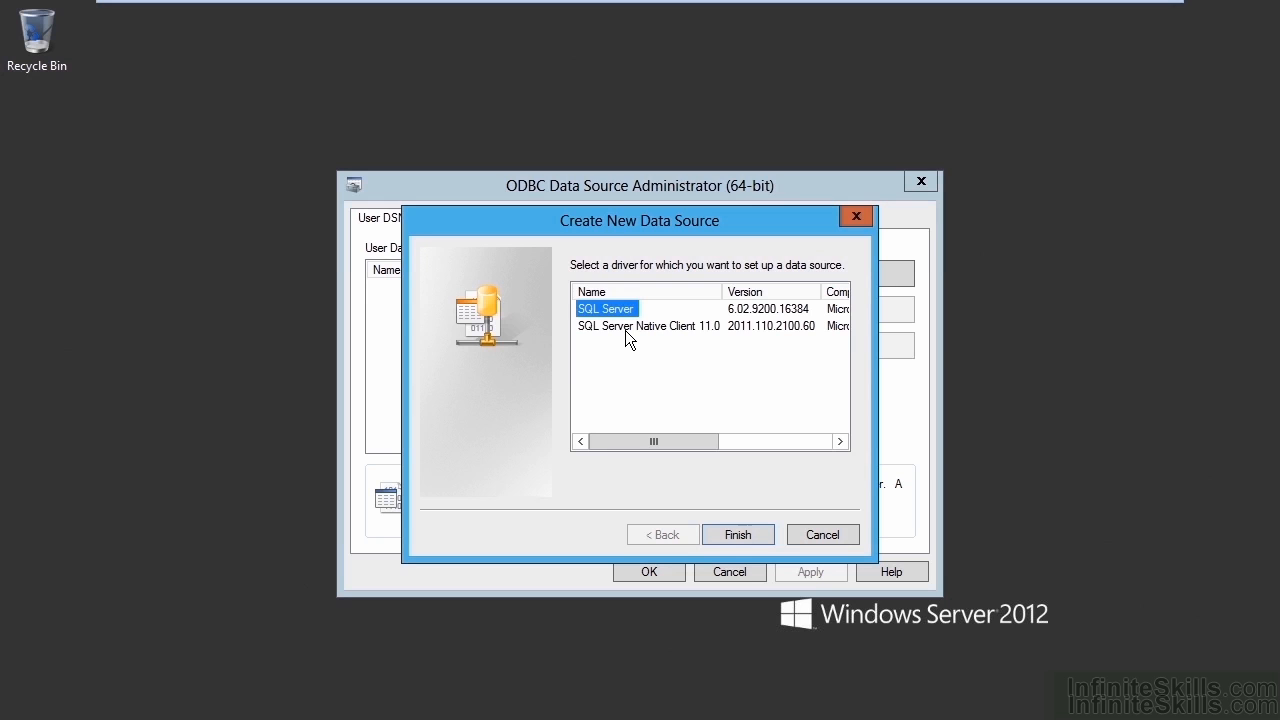
left_click(648, 326)
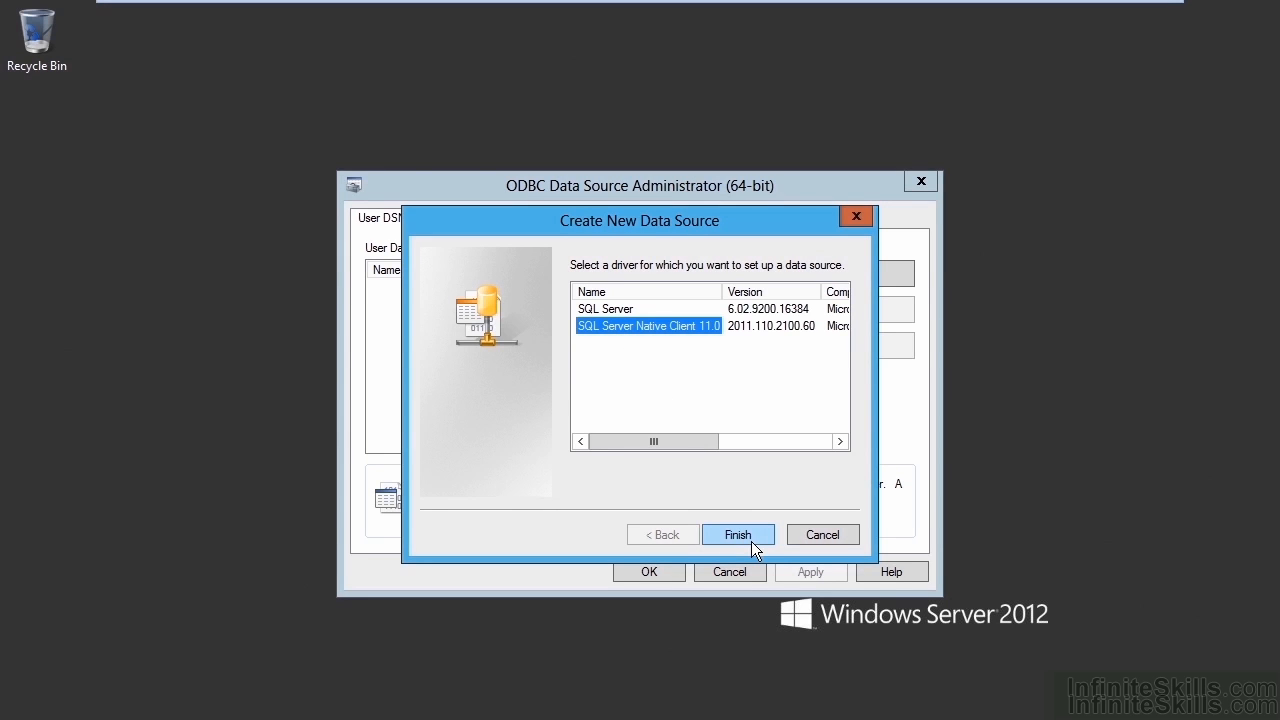
left_click(738, 534)
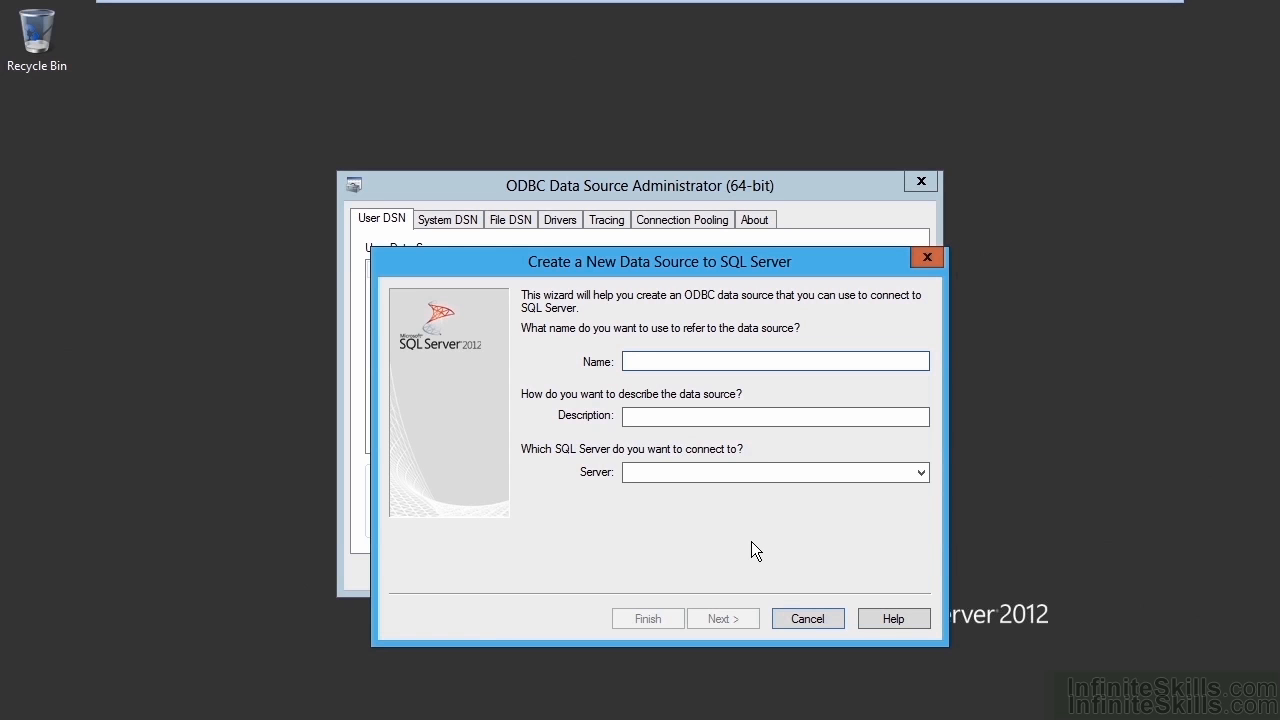
Step: Enter 'Test' as the data source name and AG2 as the server
left_click(775, 360)
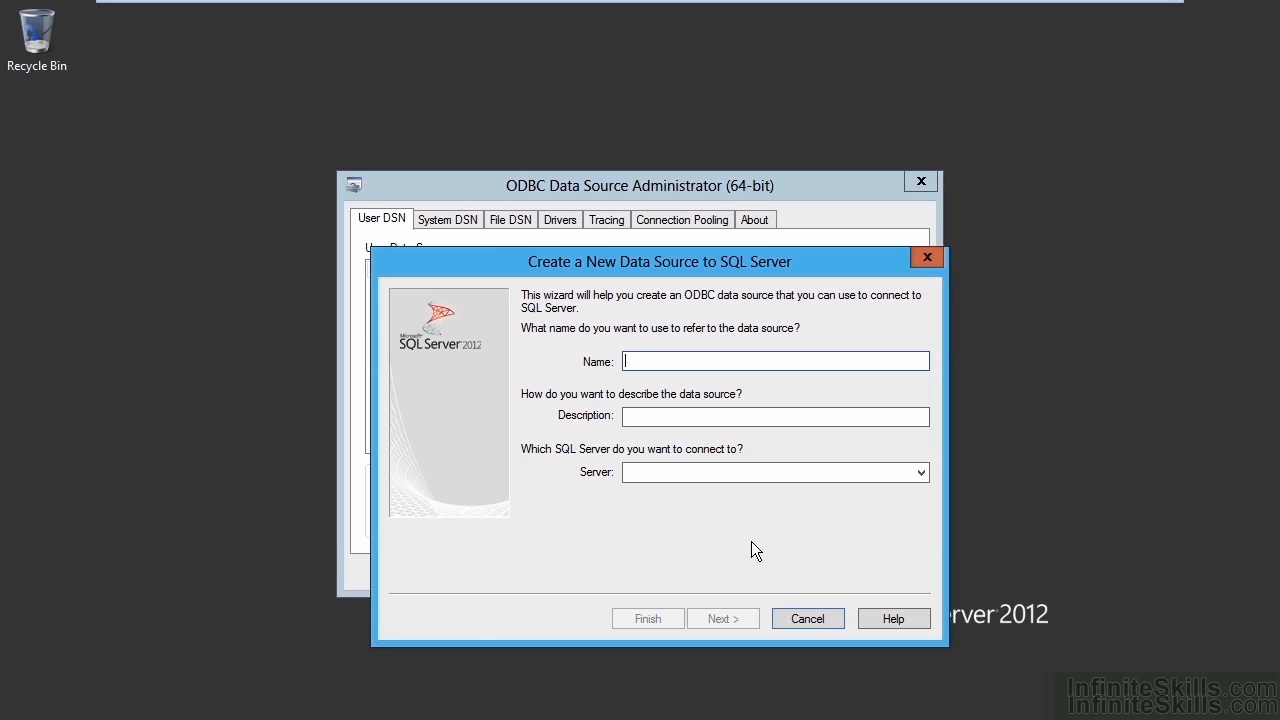
type("T")
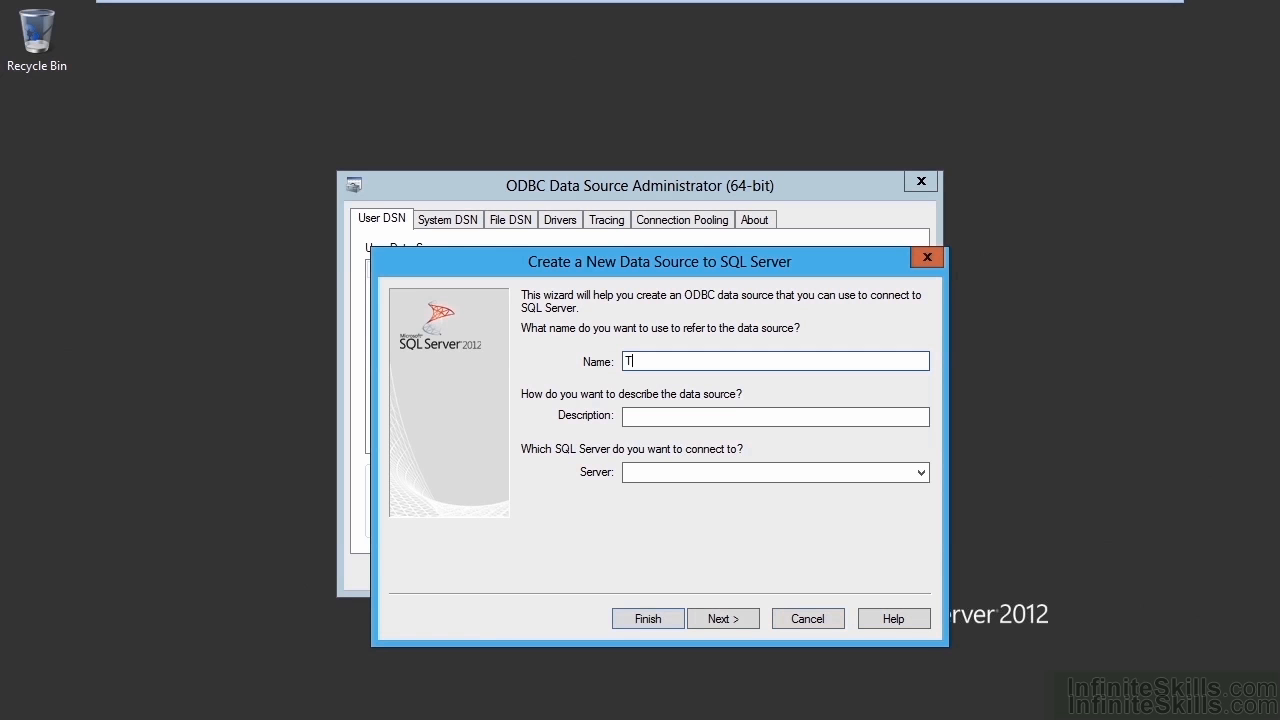
type("Test")
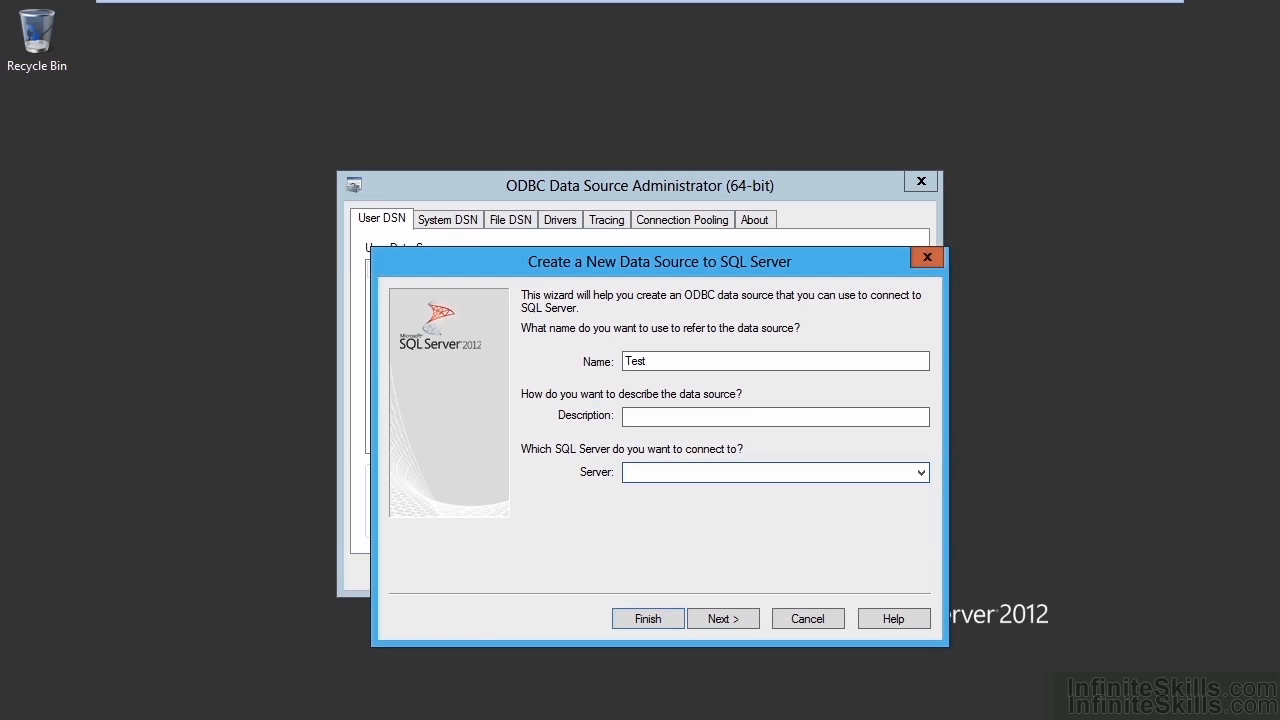
type("AG2")
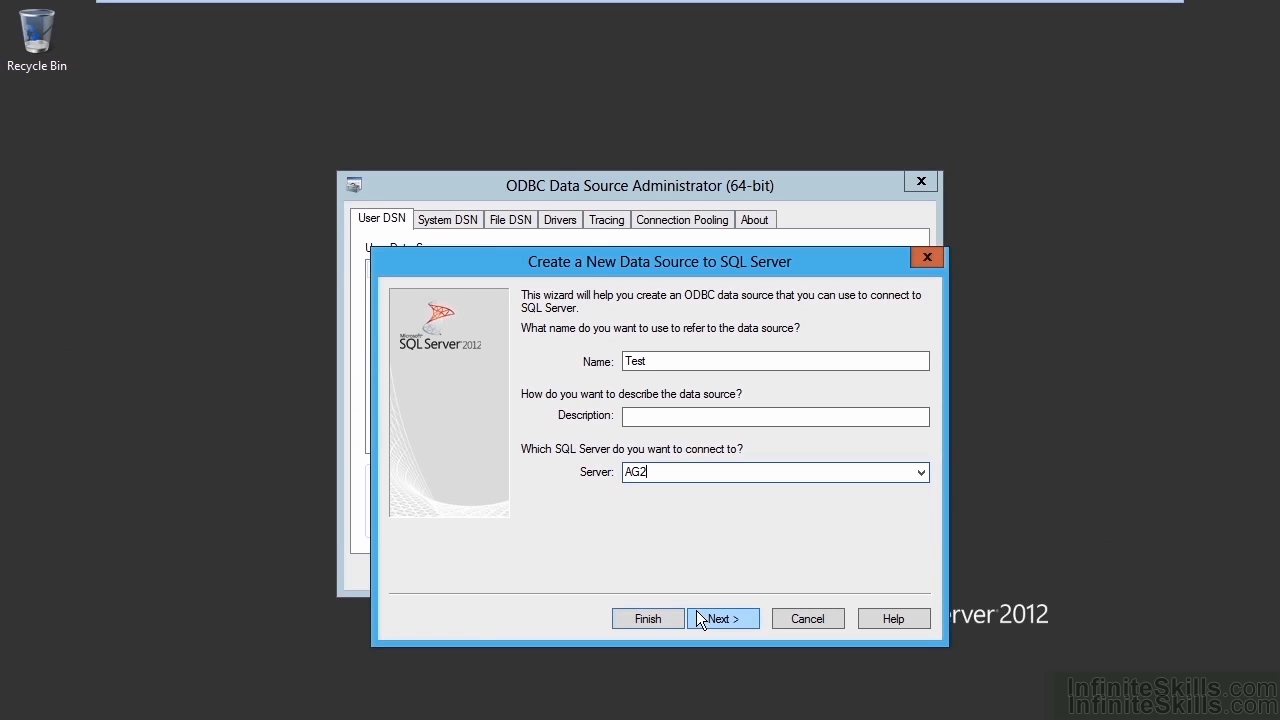
Step: Advance to the login verification page, keeping integrated Windows authentication
left_click(722, 618)
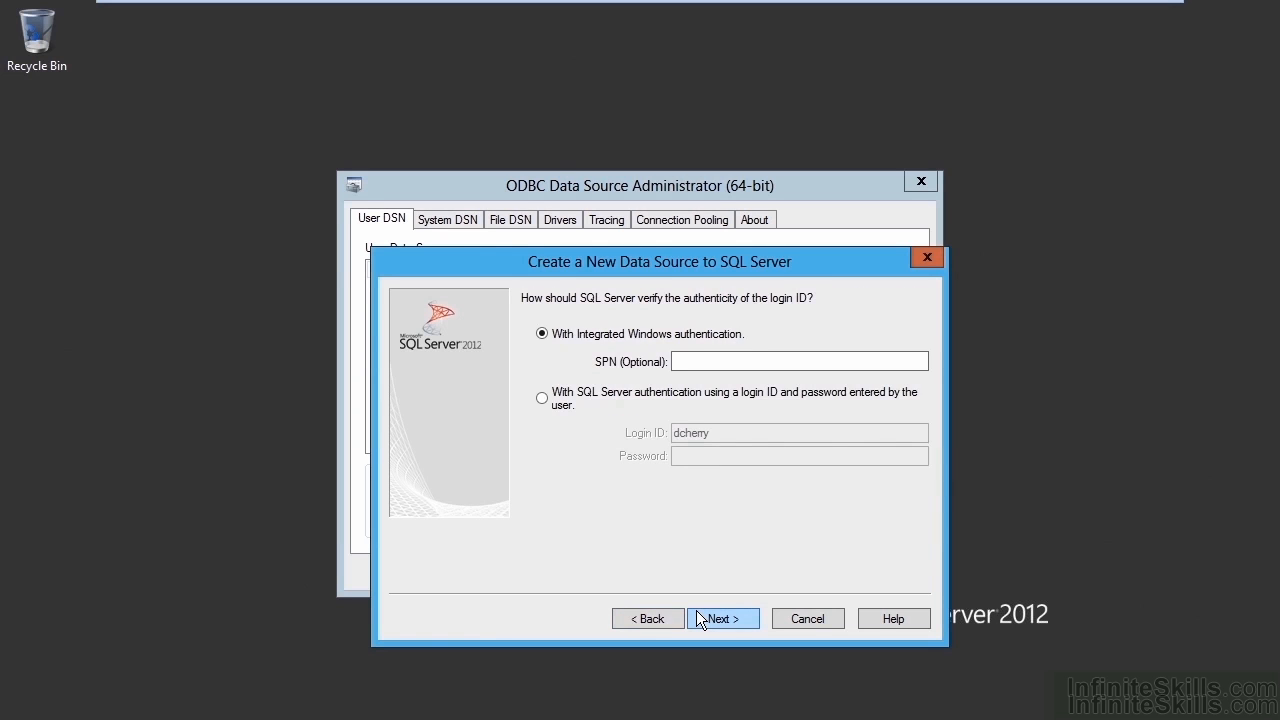
mouse_move(605, 418)
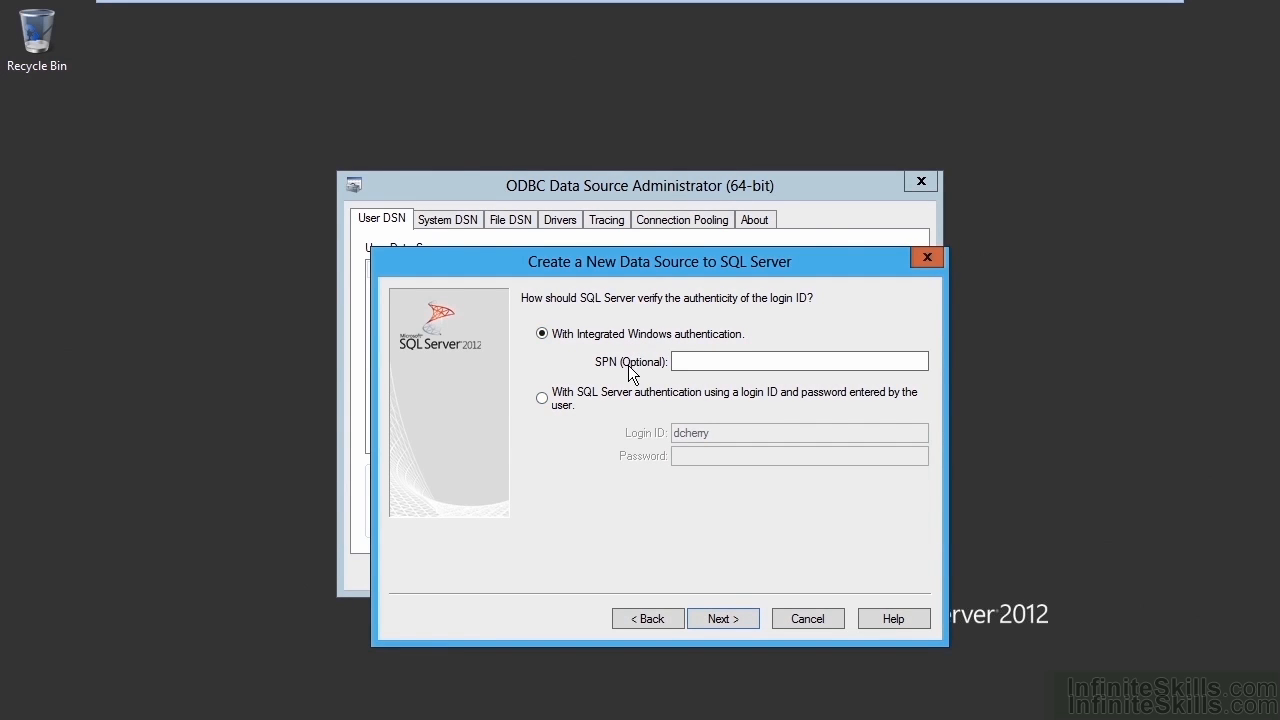
mouse_move(632, 387)
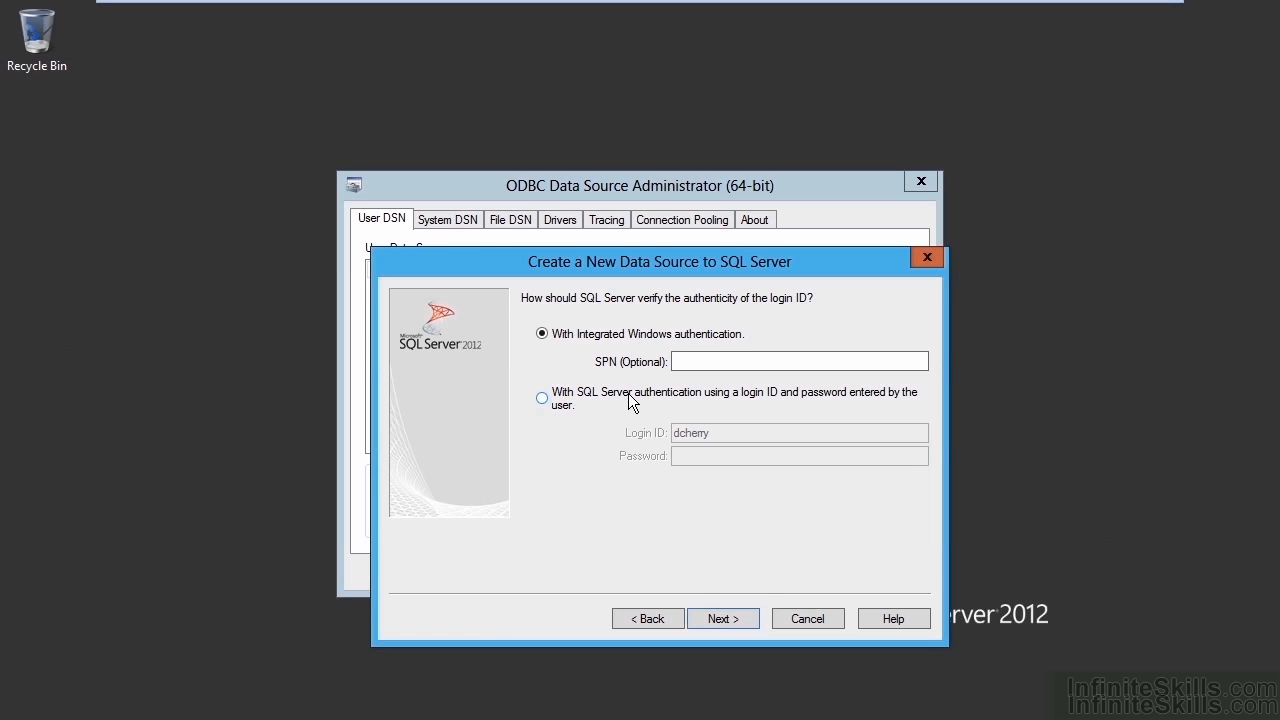
mouse_move(751, 559)
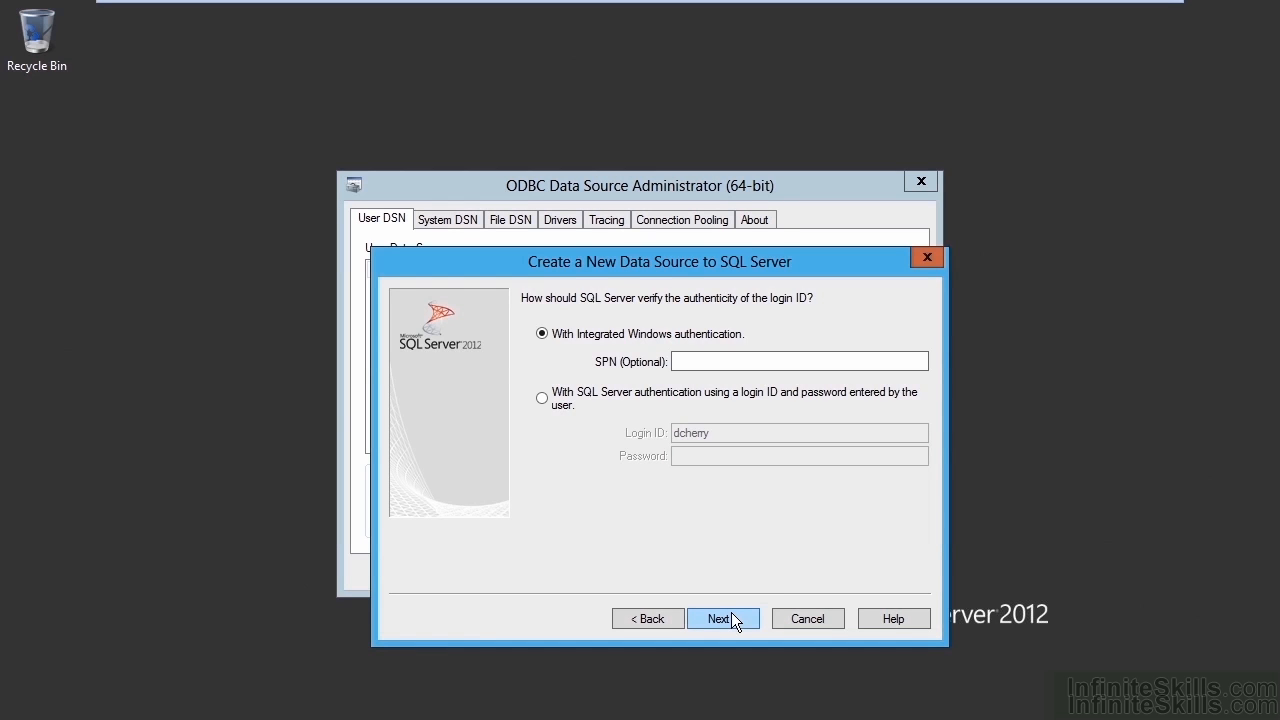
Step: Enable changing the default database and pick master from AG2's database list
left_click(718, 618)
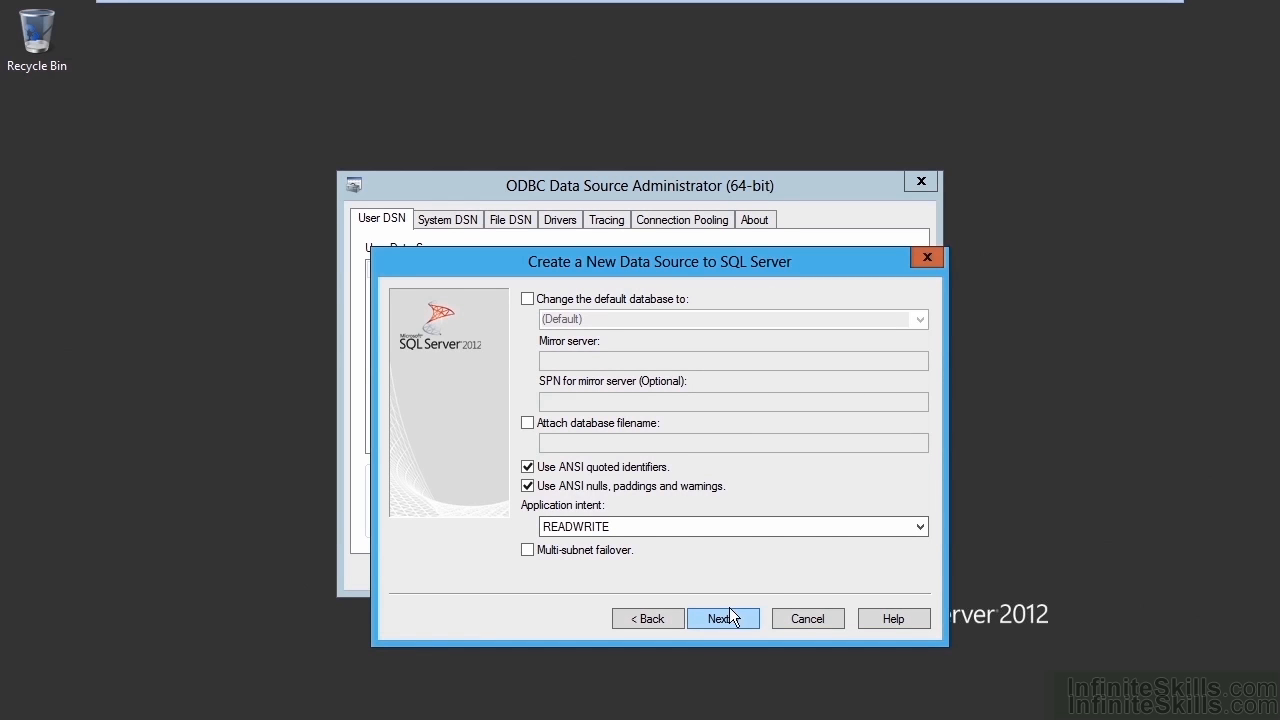
mouse_move(628, 305)
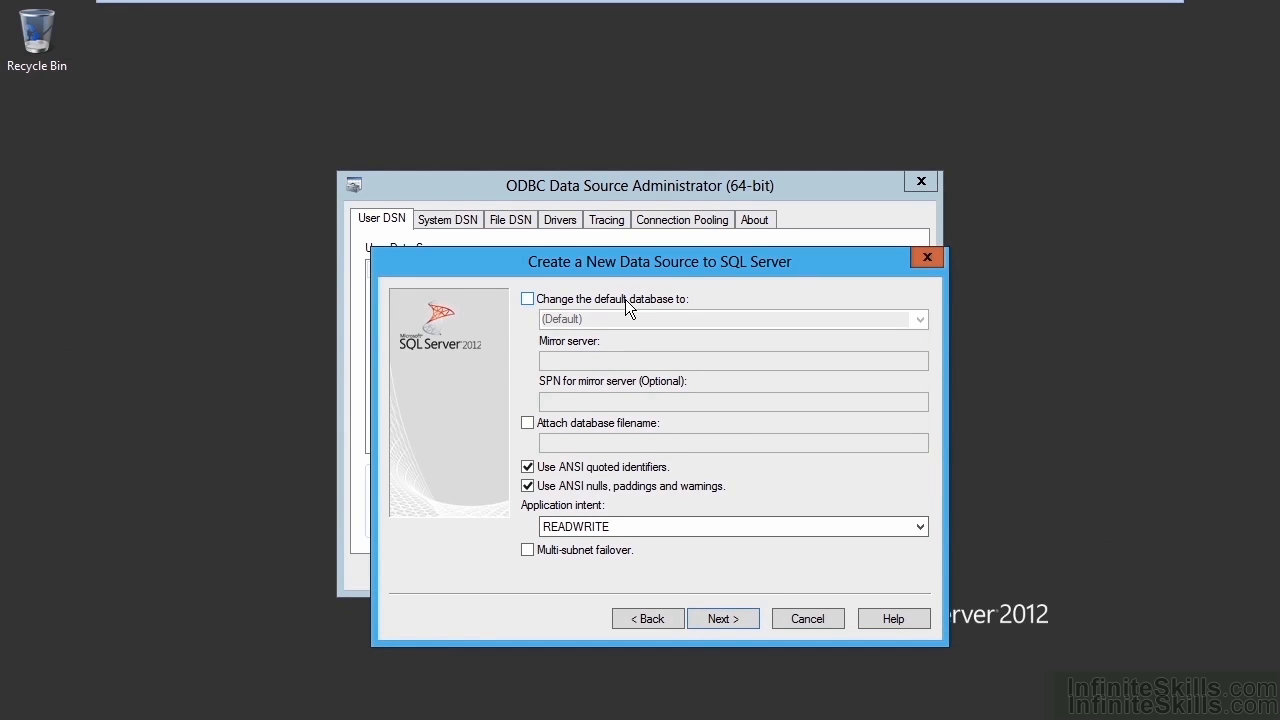
left_click(528, 298)
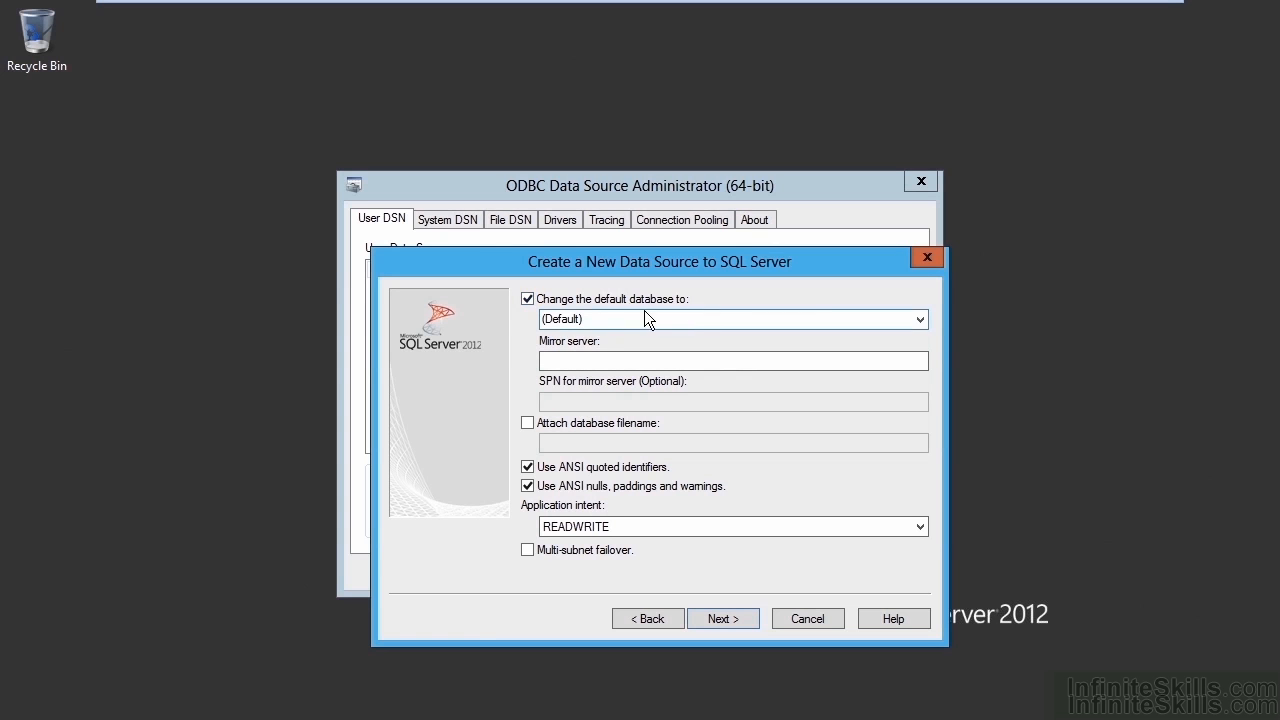
left_click(920, 319)
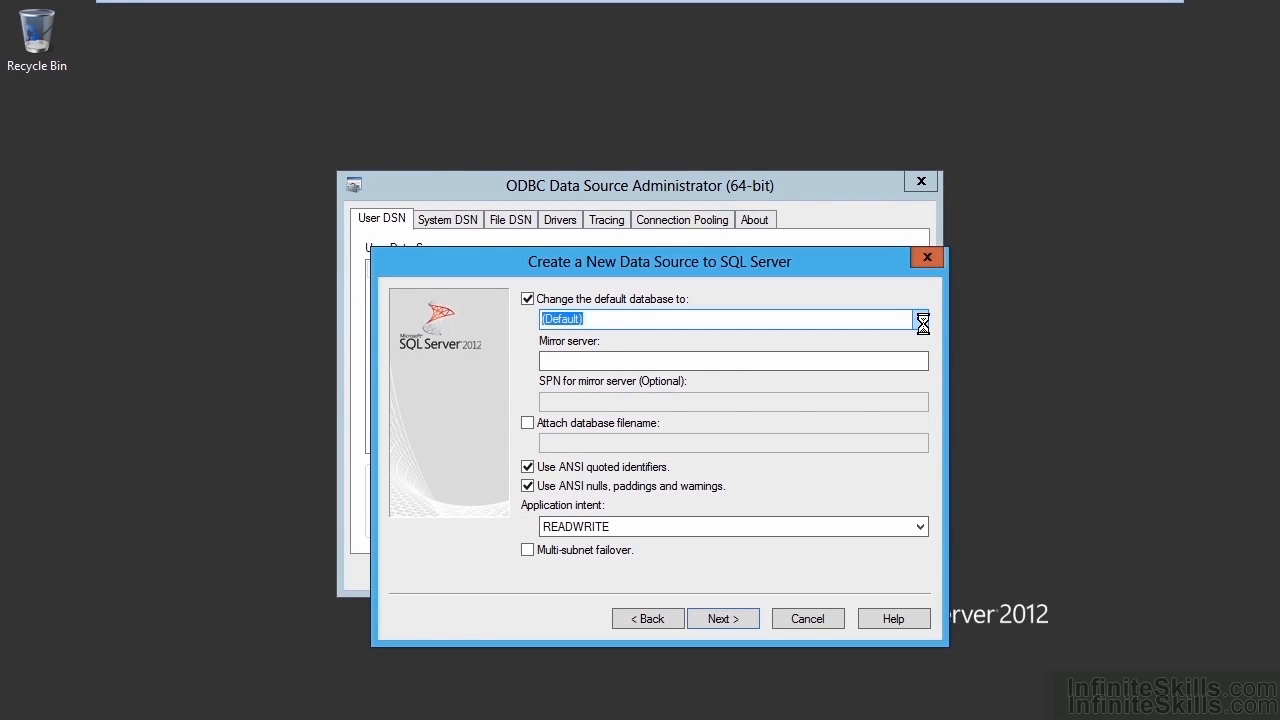
left_click(918, 318)
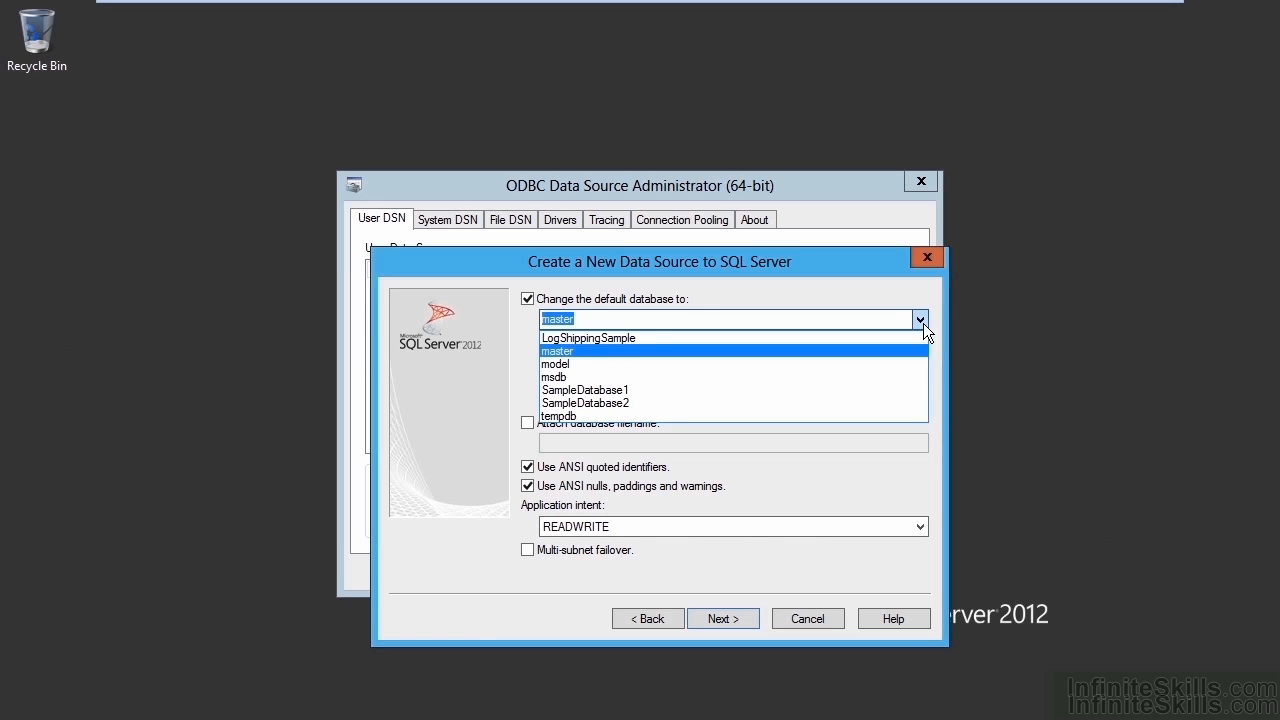
left_click(557, 351)
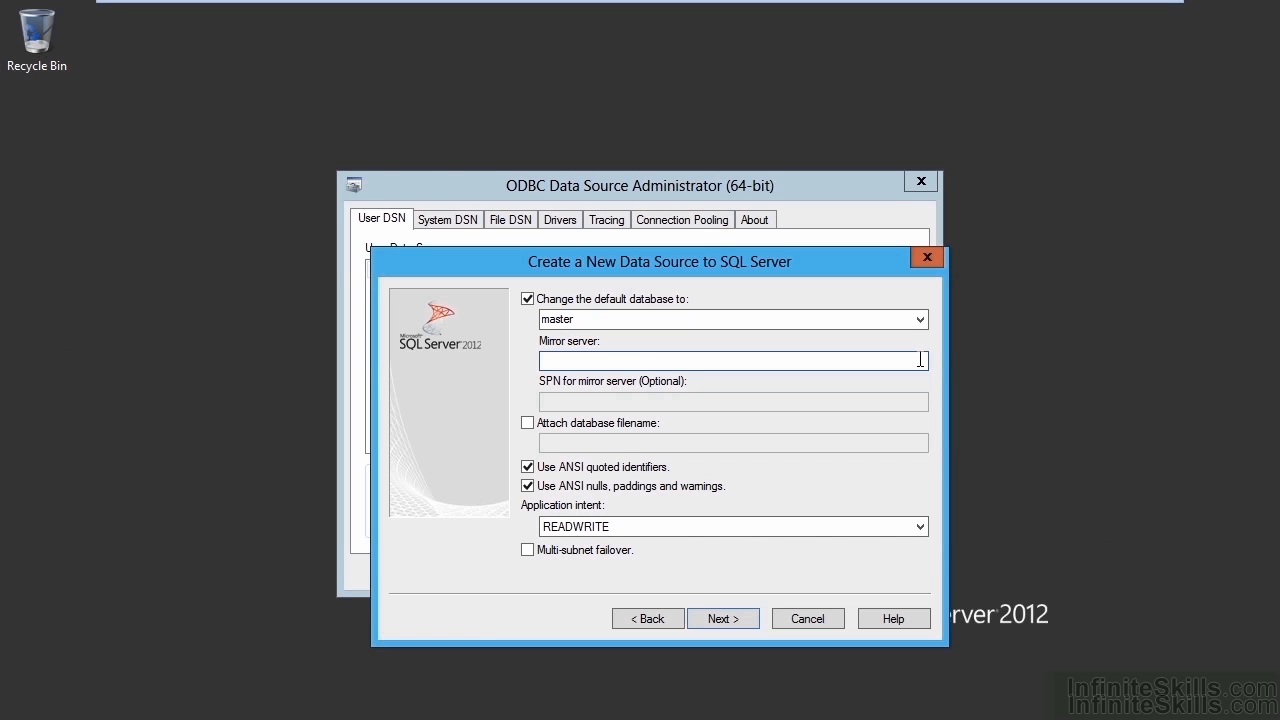
mouse_move(840, 487)
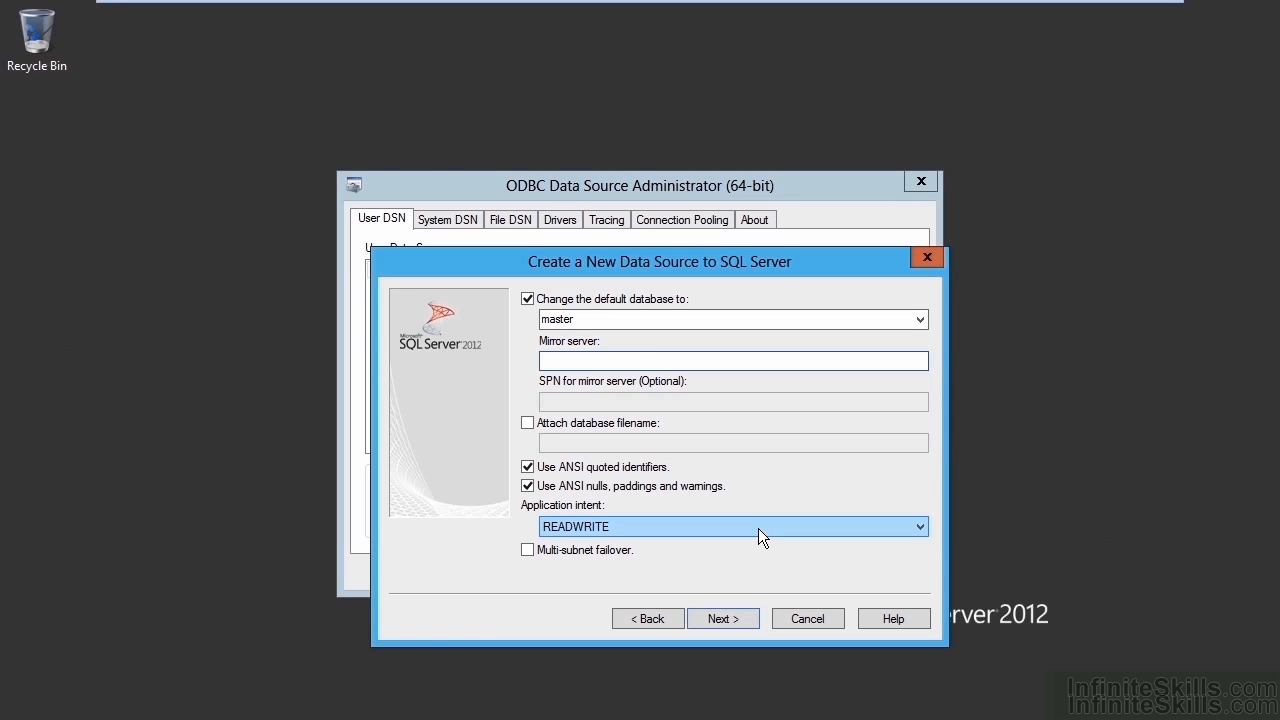
left_click(732, 360)
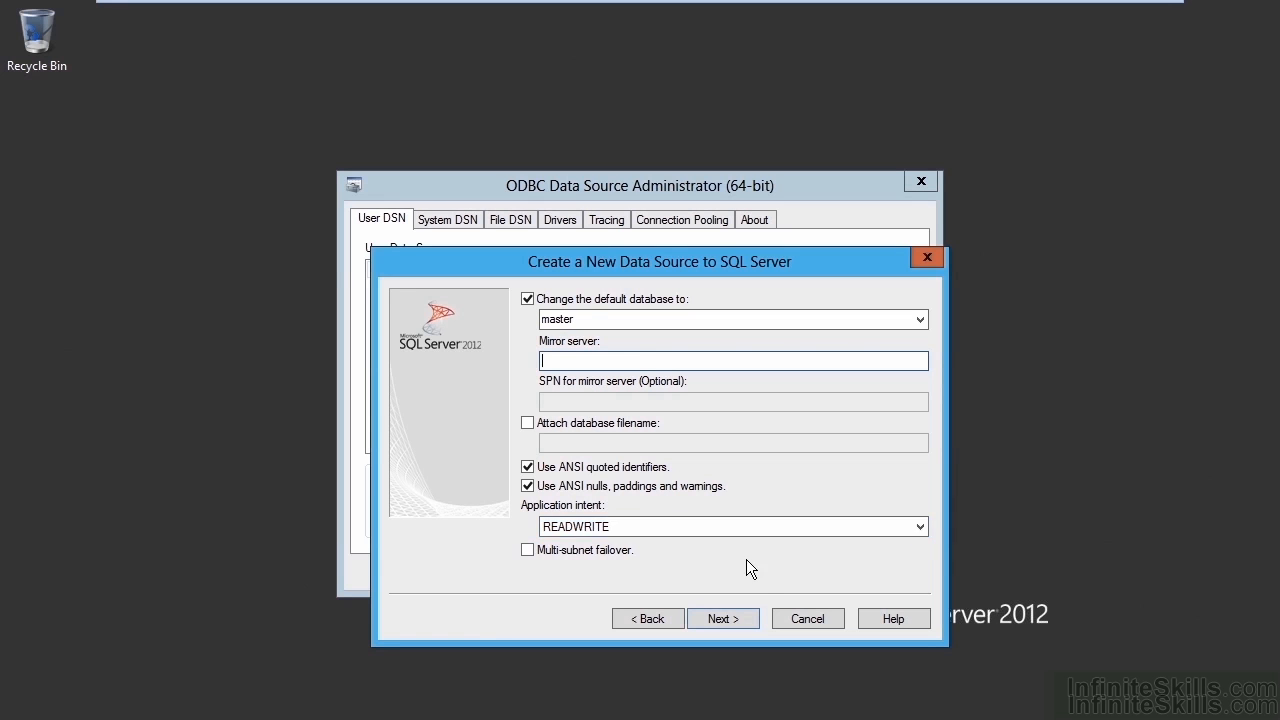
Step: Accept the default options on the final page and finish the Test data source
left_click(723, 618)
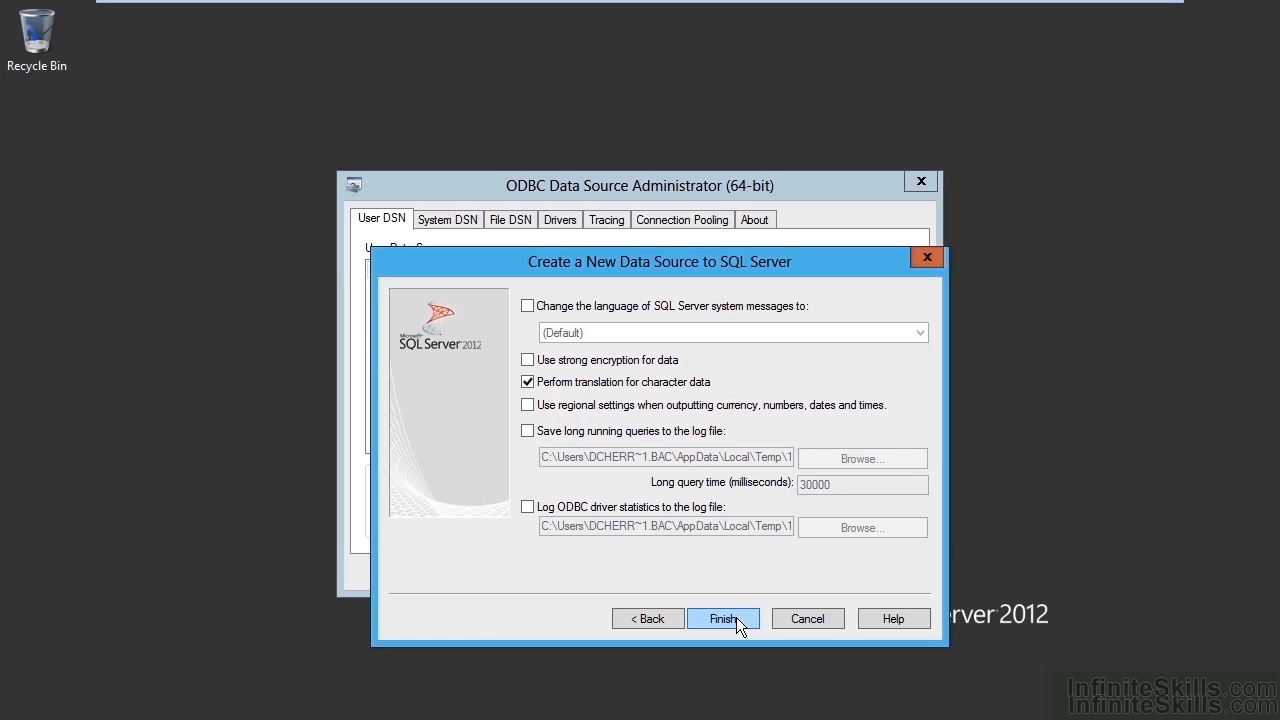
left_click(723, 618)
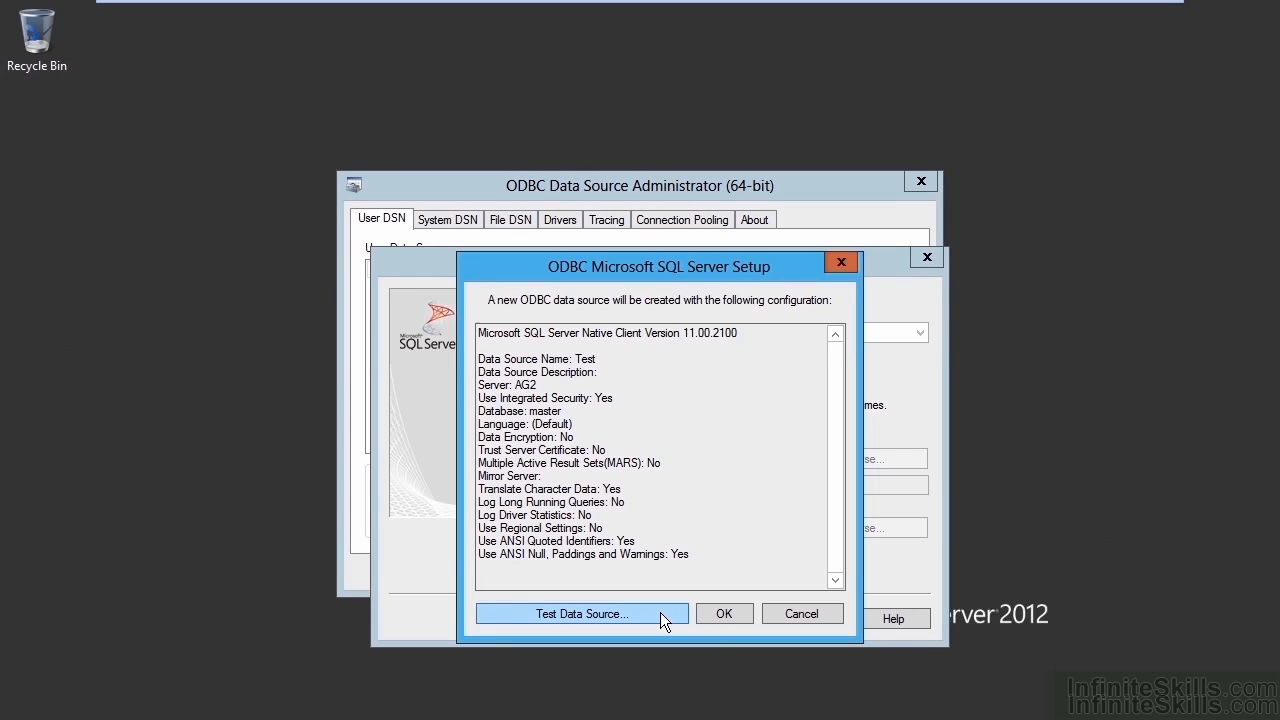
Step: Test the Test data source, see TESTS COMPLETED SUCCESSFULLY, and dismiss the results
left_click(580, 613)
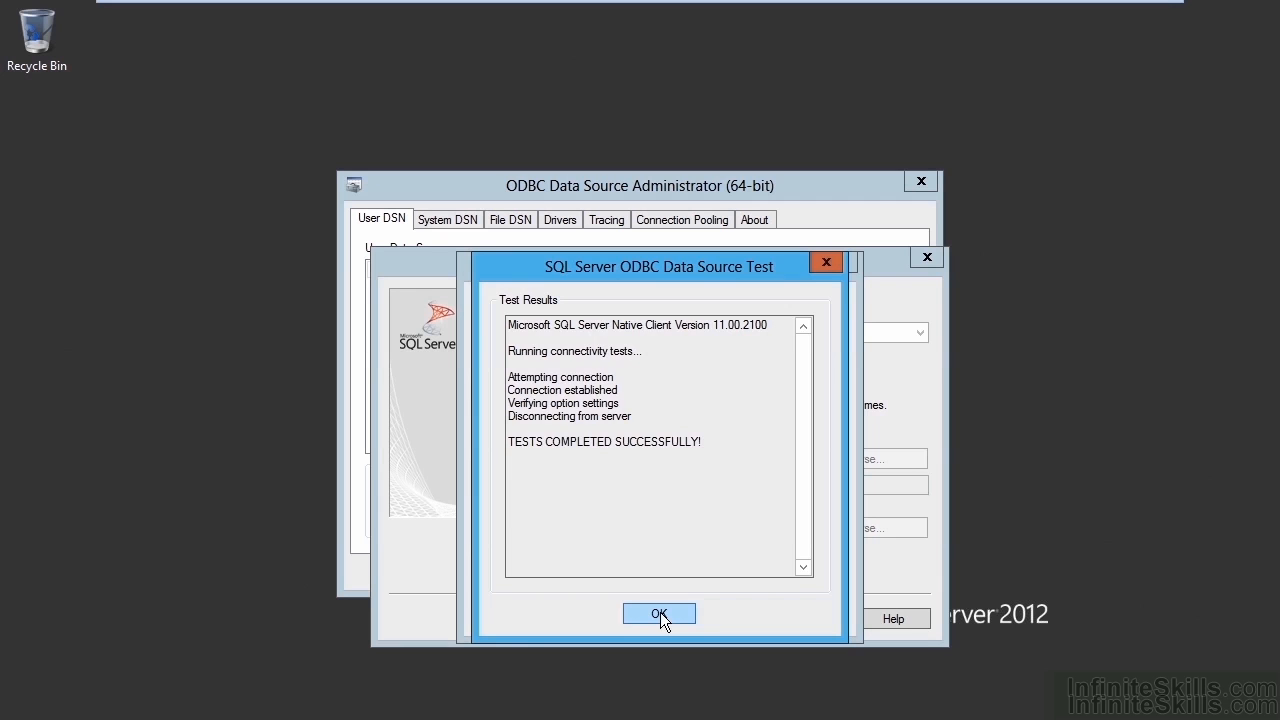
left_click(658, 613)
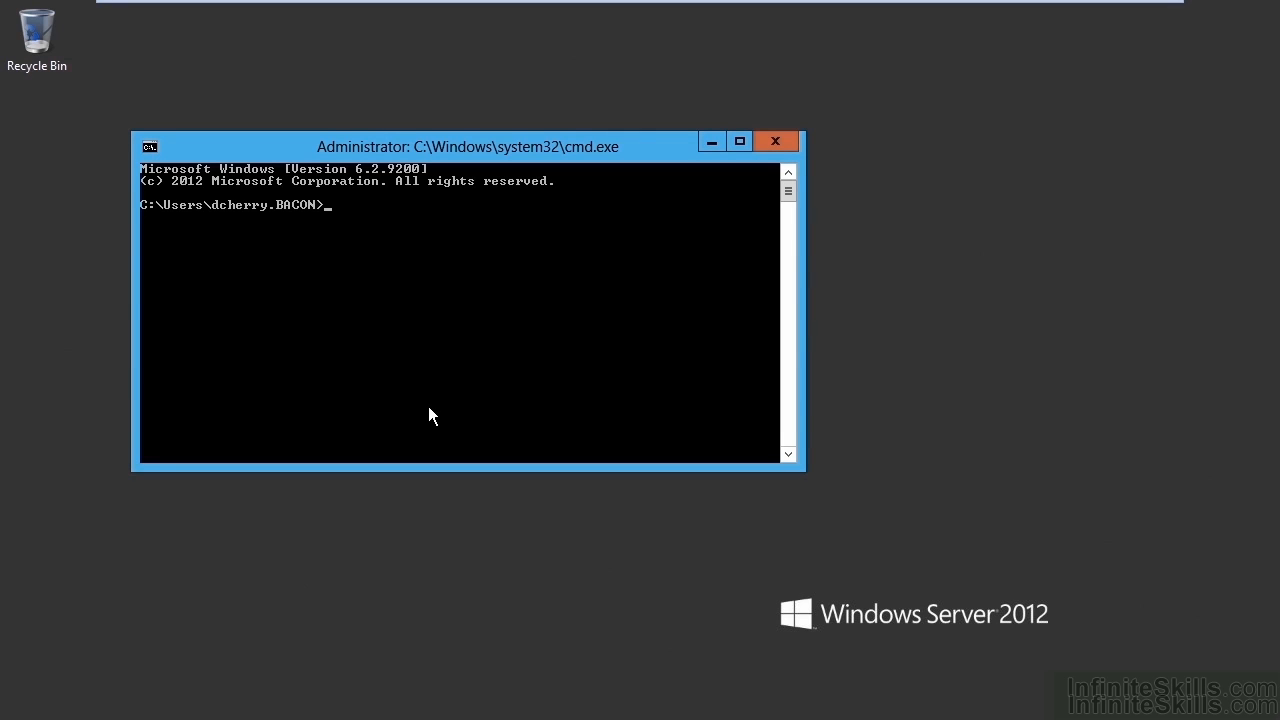
Step: Run 'telnet AG2 1433' to confirm the connection opens, then quit telnet
type("telne")
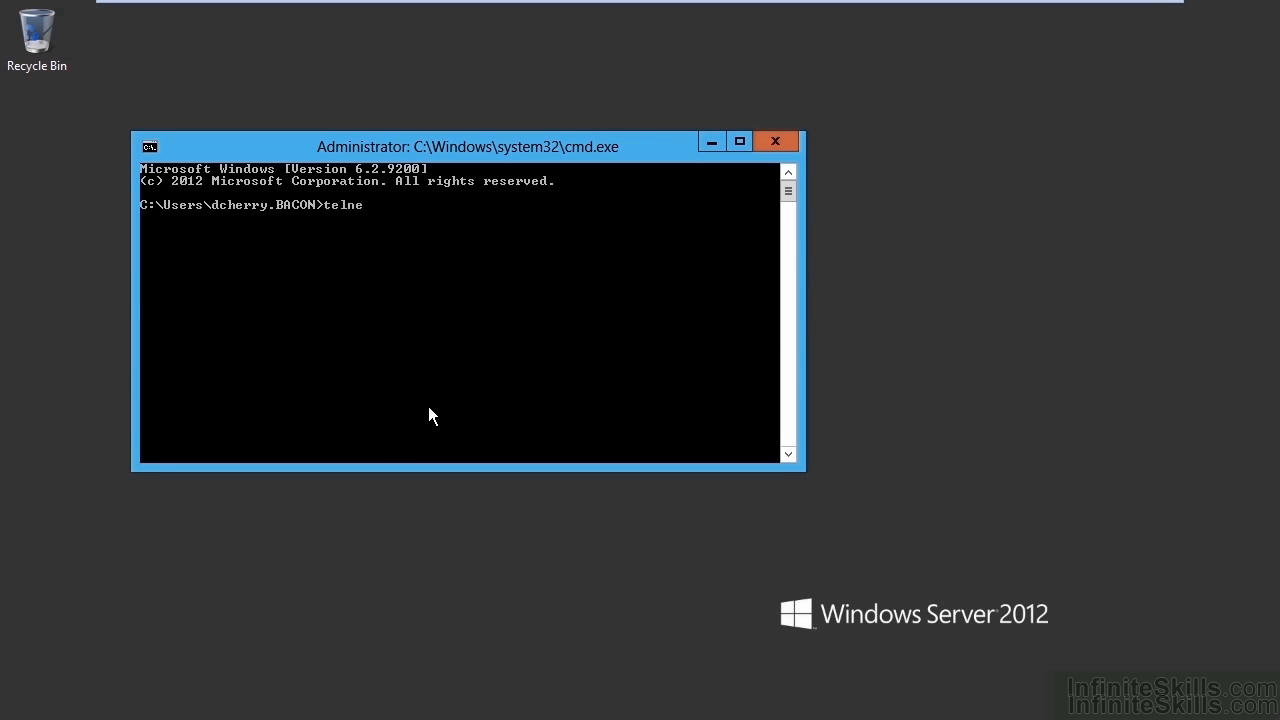
type("t")
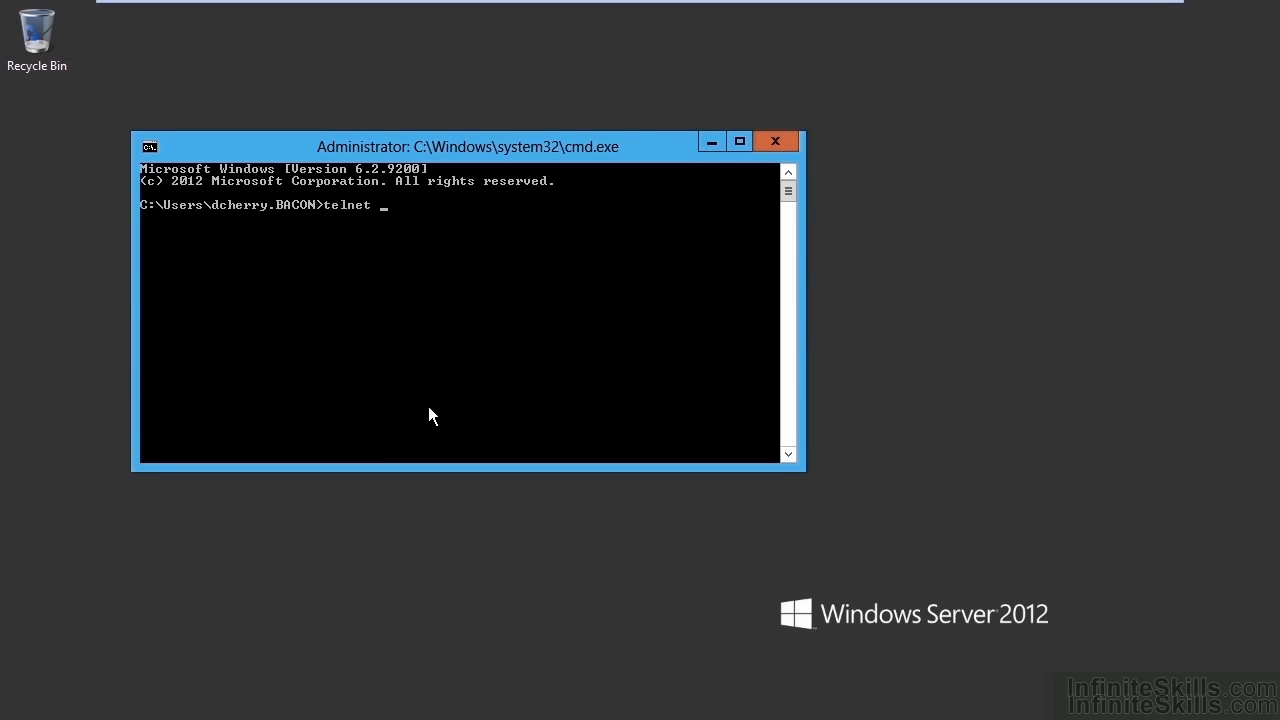
type("AG2")
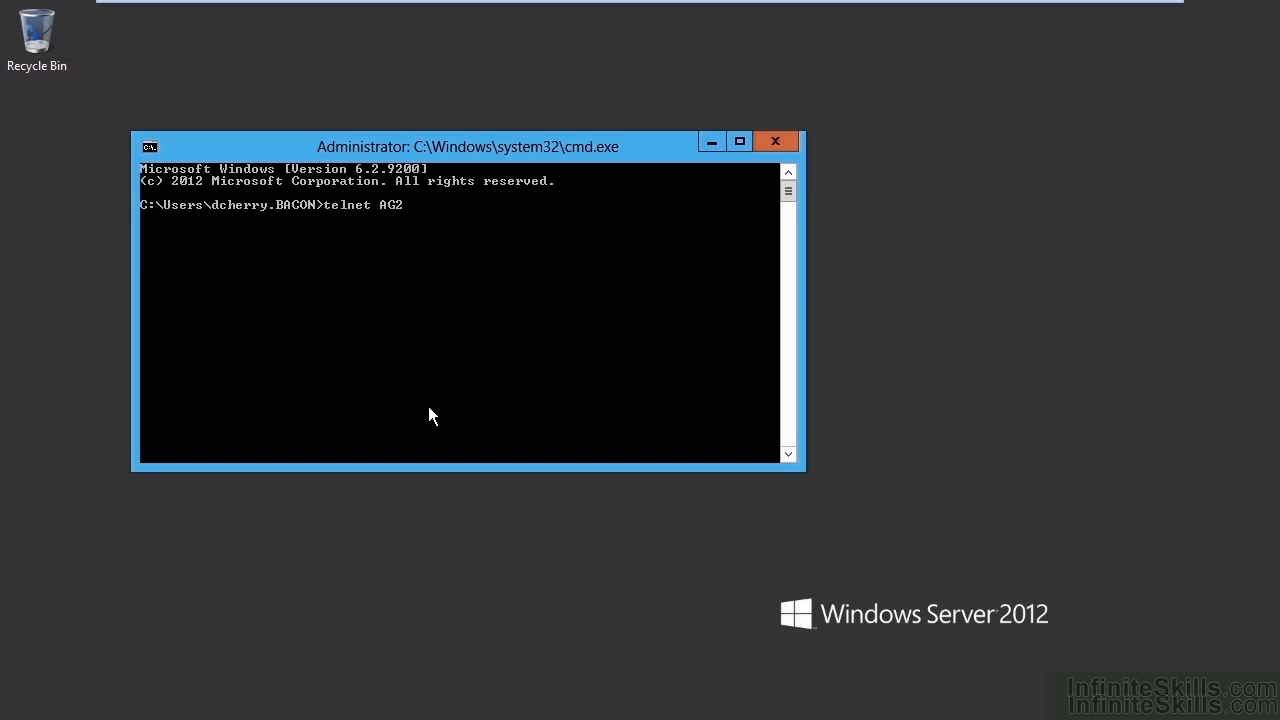
type("1433")
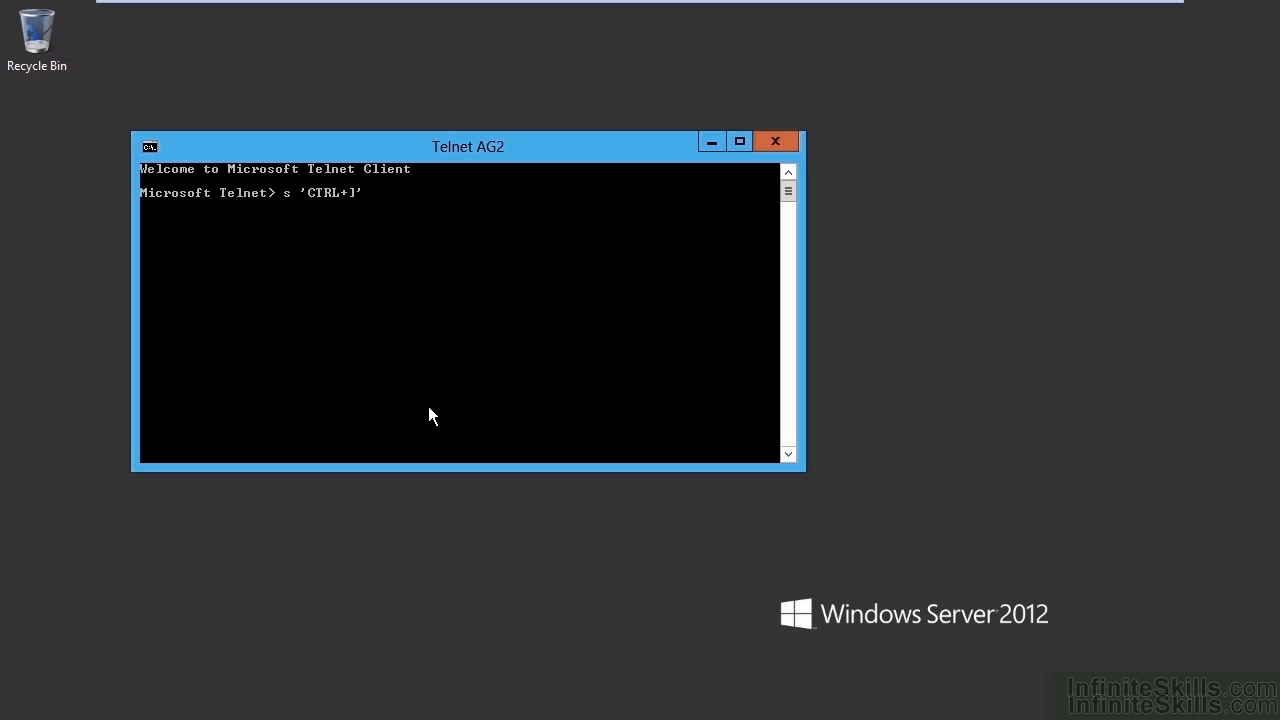
key("Return")
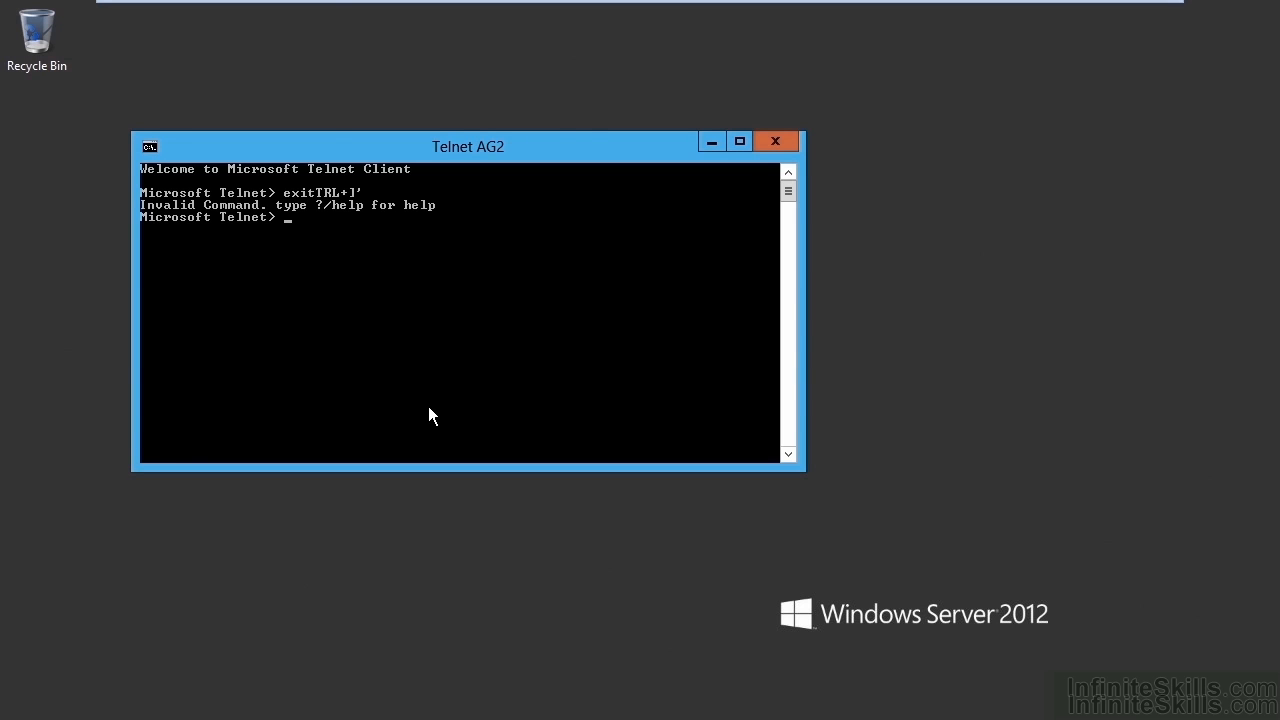
type("quit")
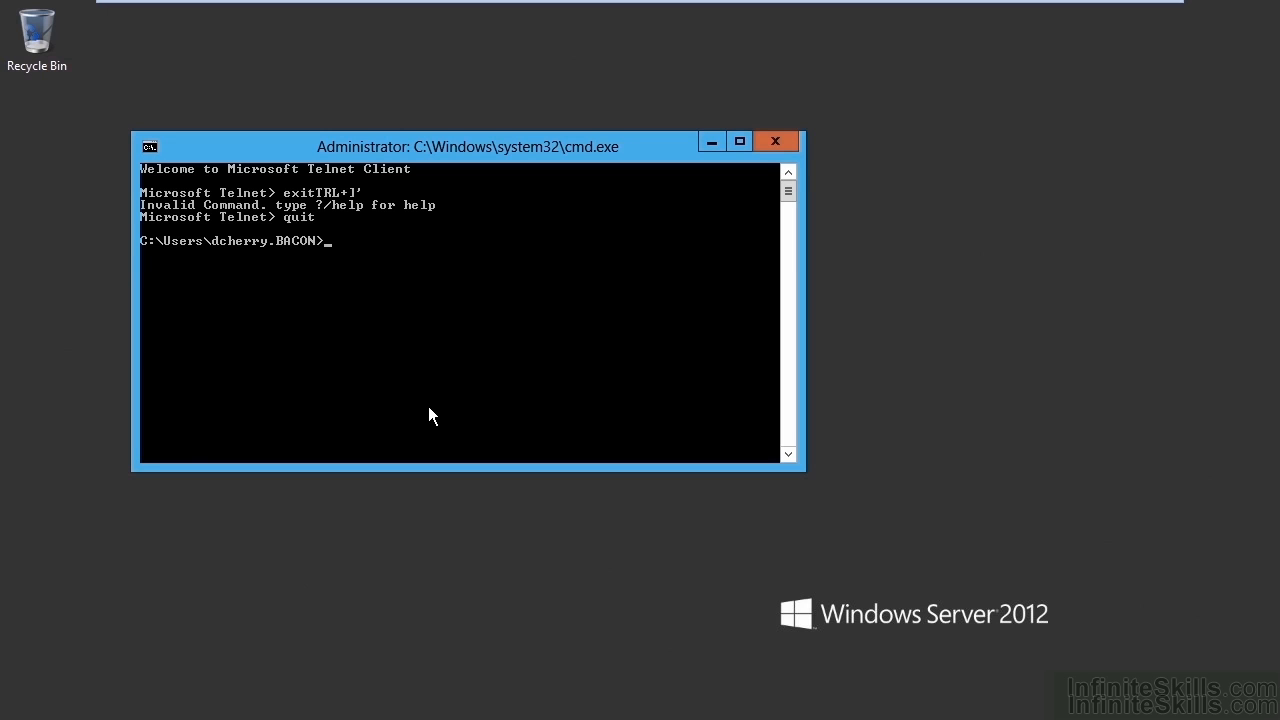
type("sc")
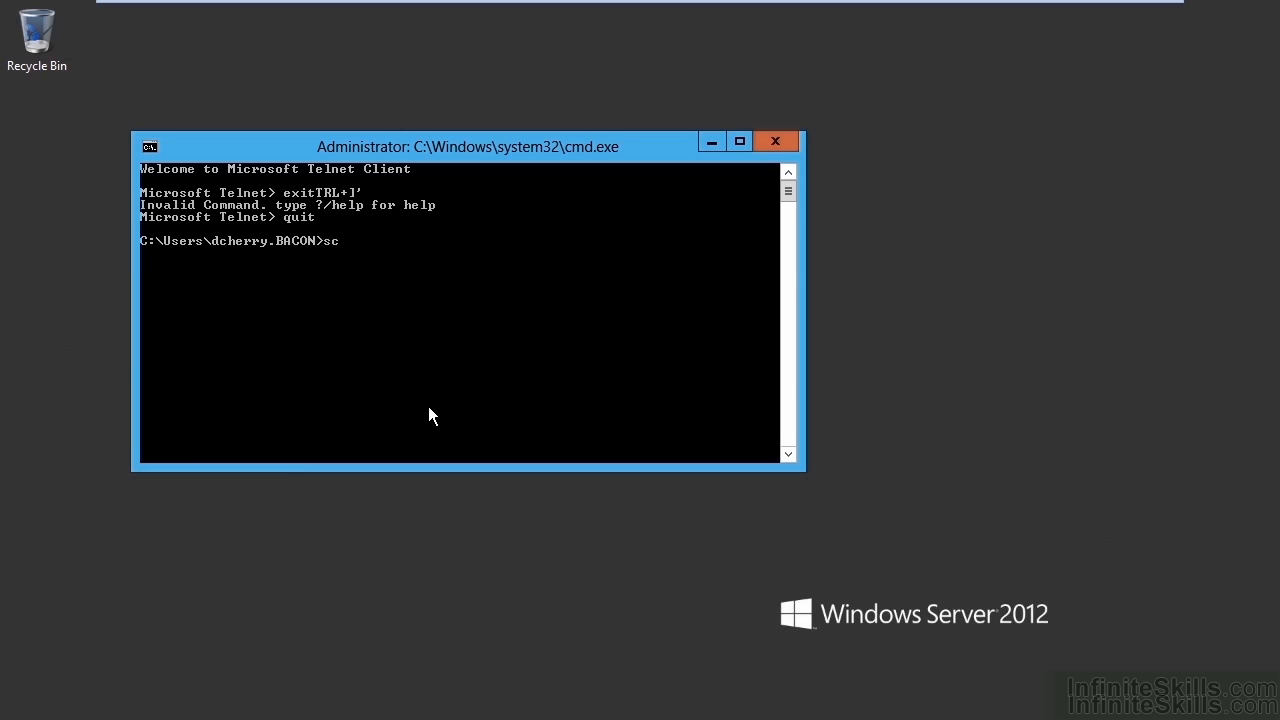
Step: Try 'sc \\AG2 stop MSSQLSERVER', then stop SQLSERVERAGENT and MSSQLSERVER after the dependency error
type("\\\\AG2")
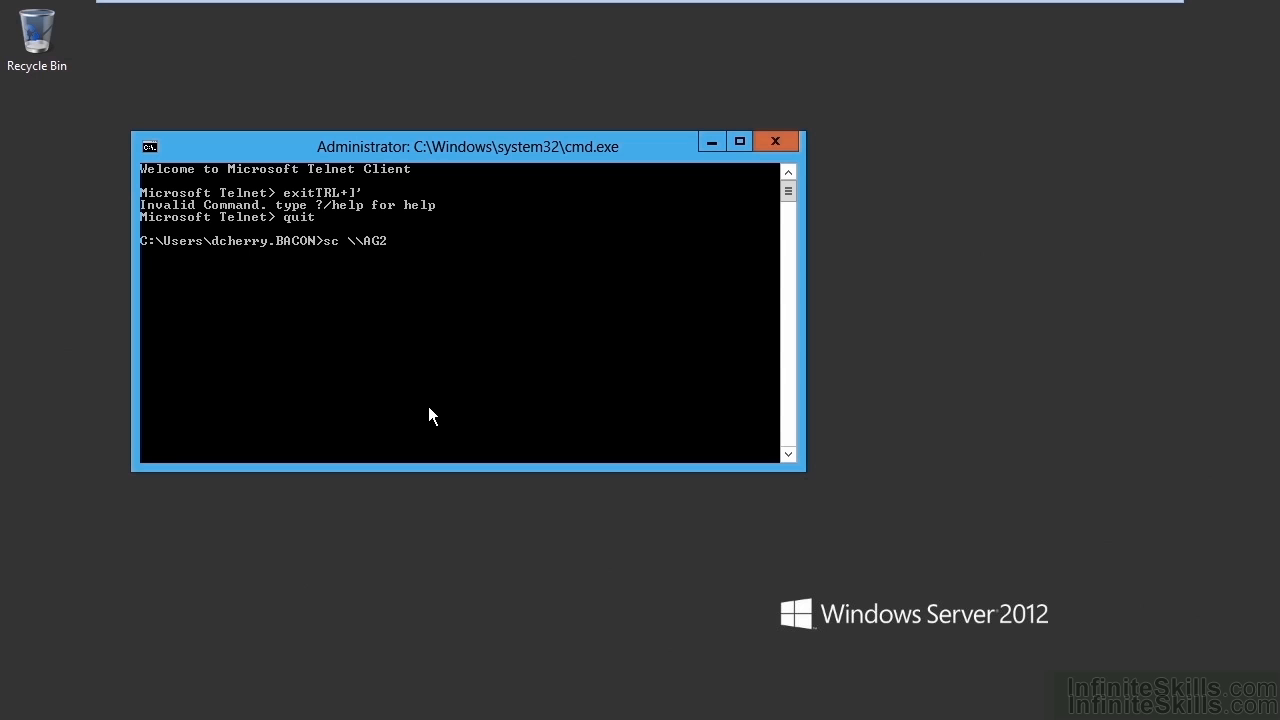
type("MSSQLSERVER stop")
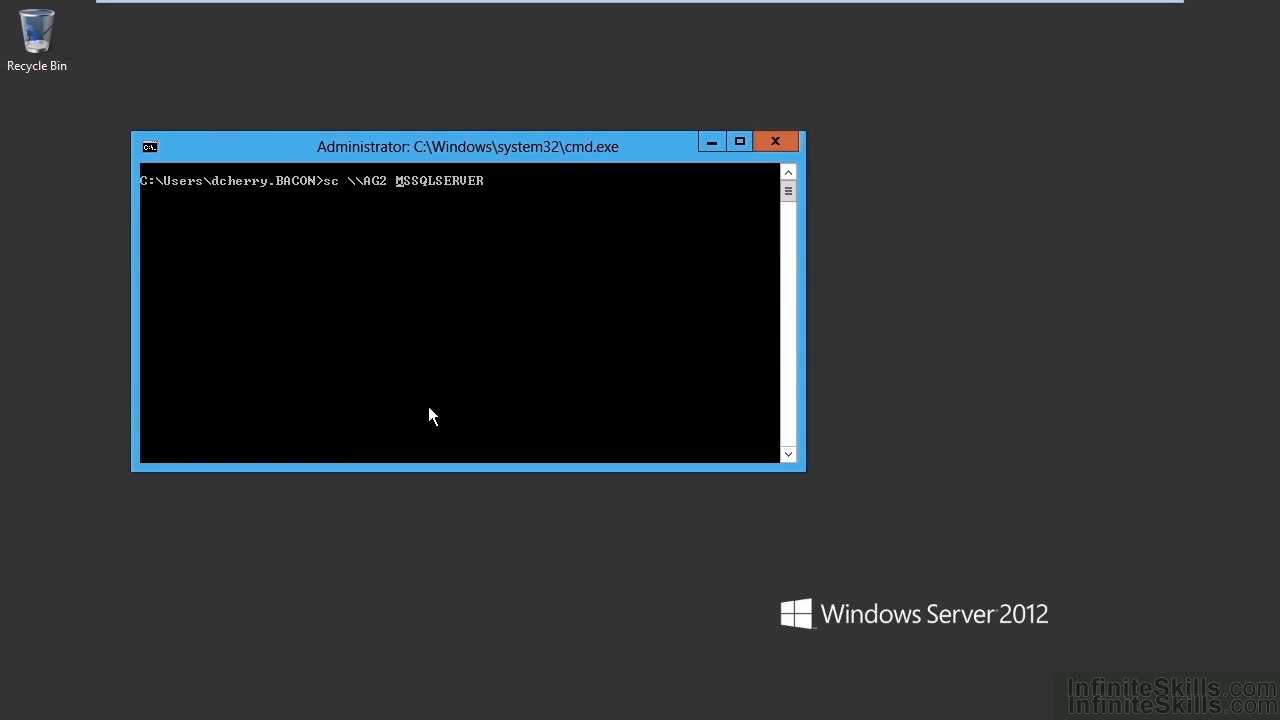
key("Return")
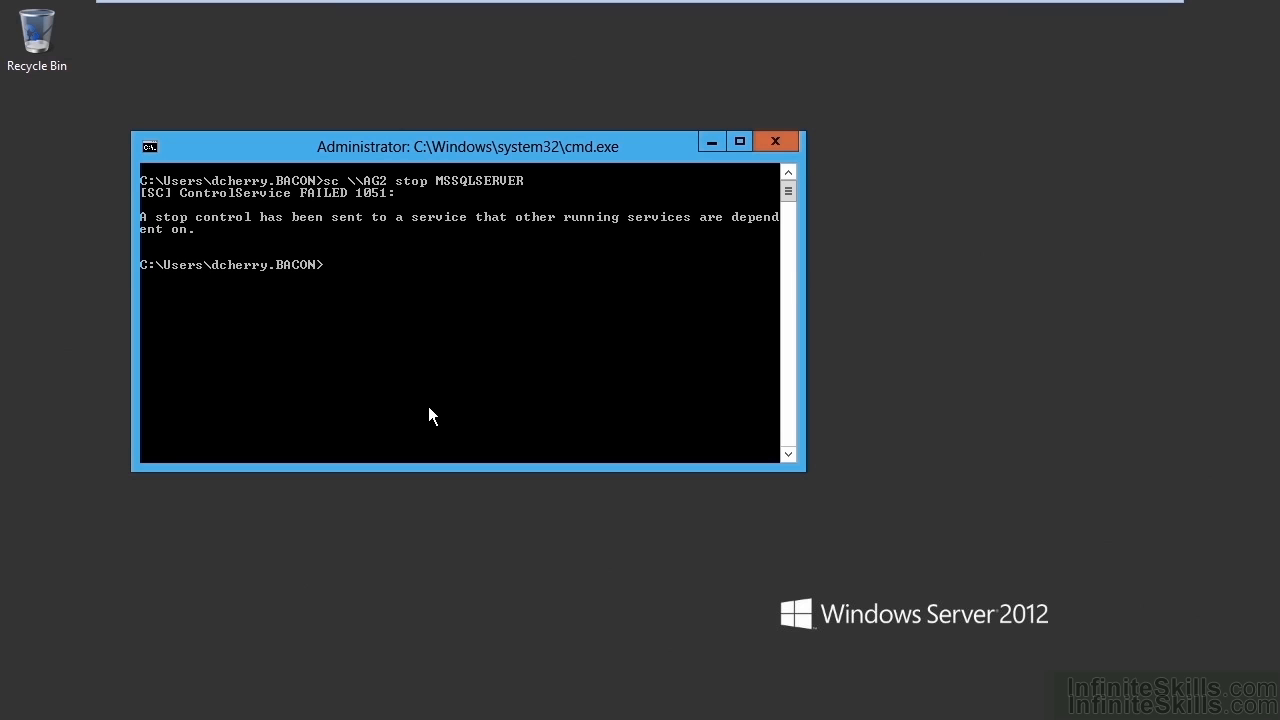
type("sc \\\\AG2 stop MSSQLSERVE")
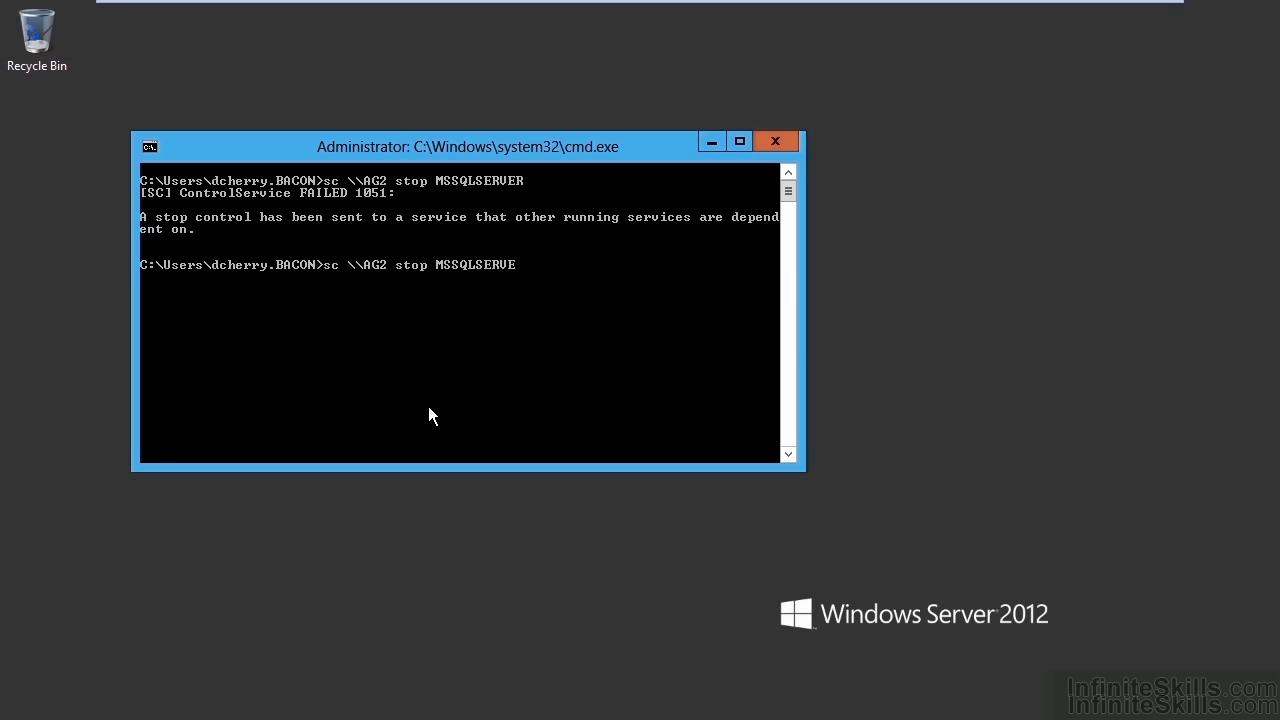
key("BackSpace")
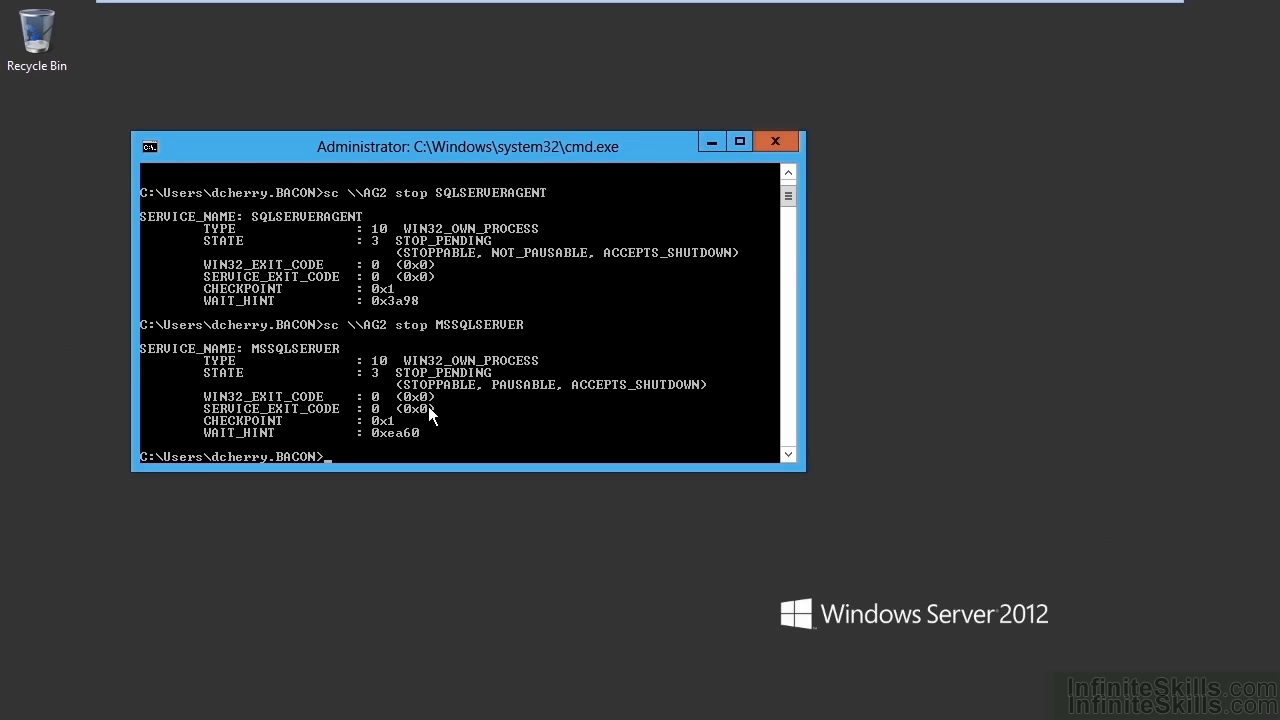
Step: Clear the screen and rerun 'telnet AG2 1433', which now fails
type("cls")
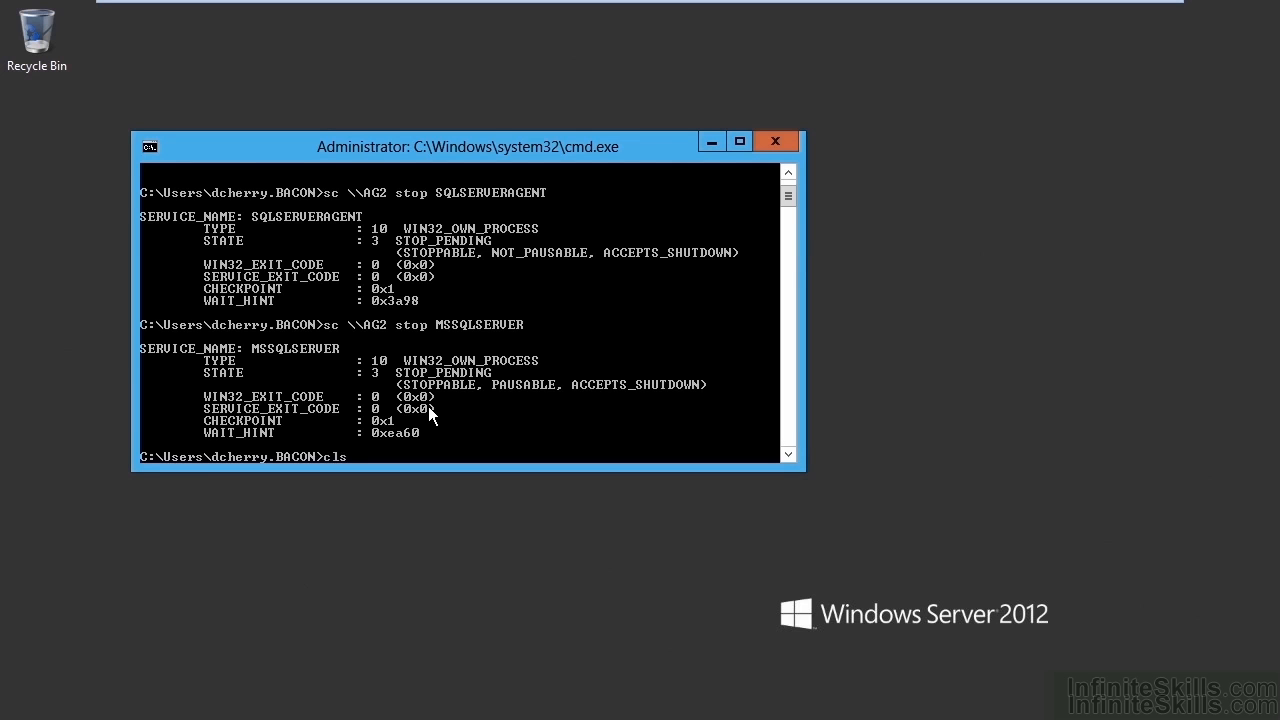
type("telnet AG")
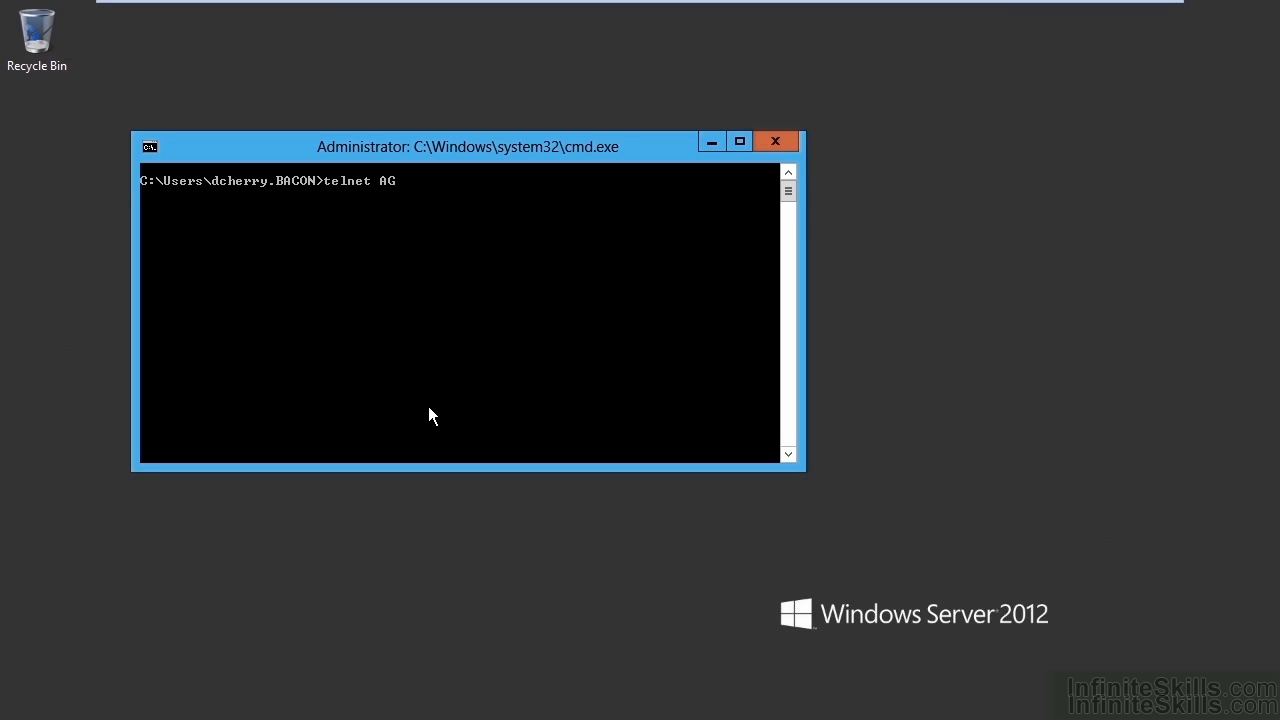
key("Return")
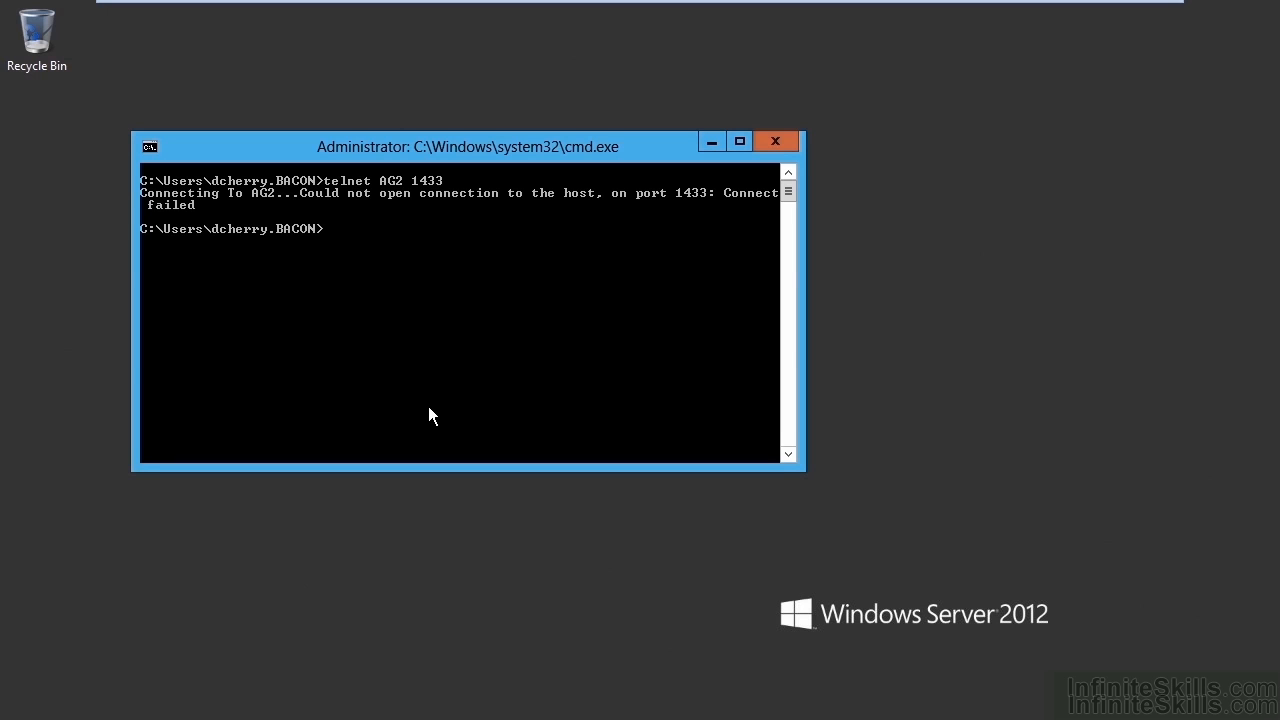
type("sqlcmd -")
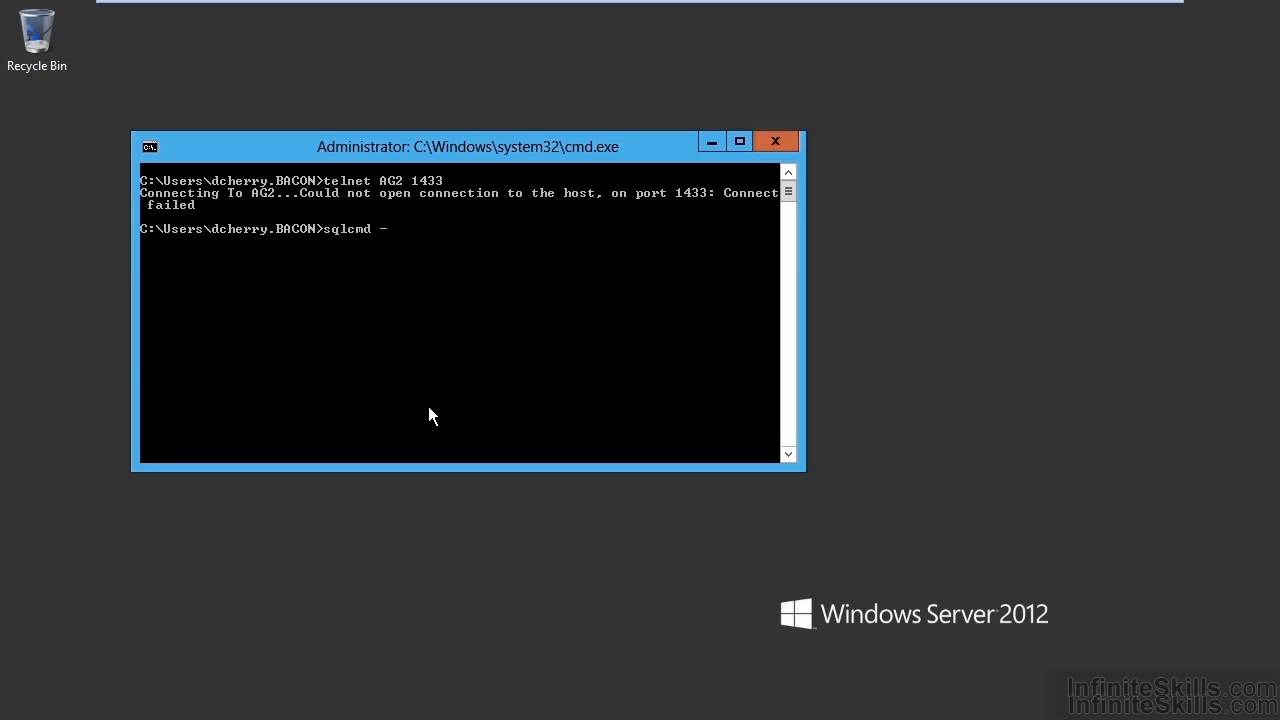
Step: Run 'sqlcmd -S AG2', which fails with network errors and a login timeout
type("S")
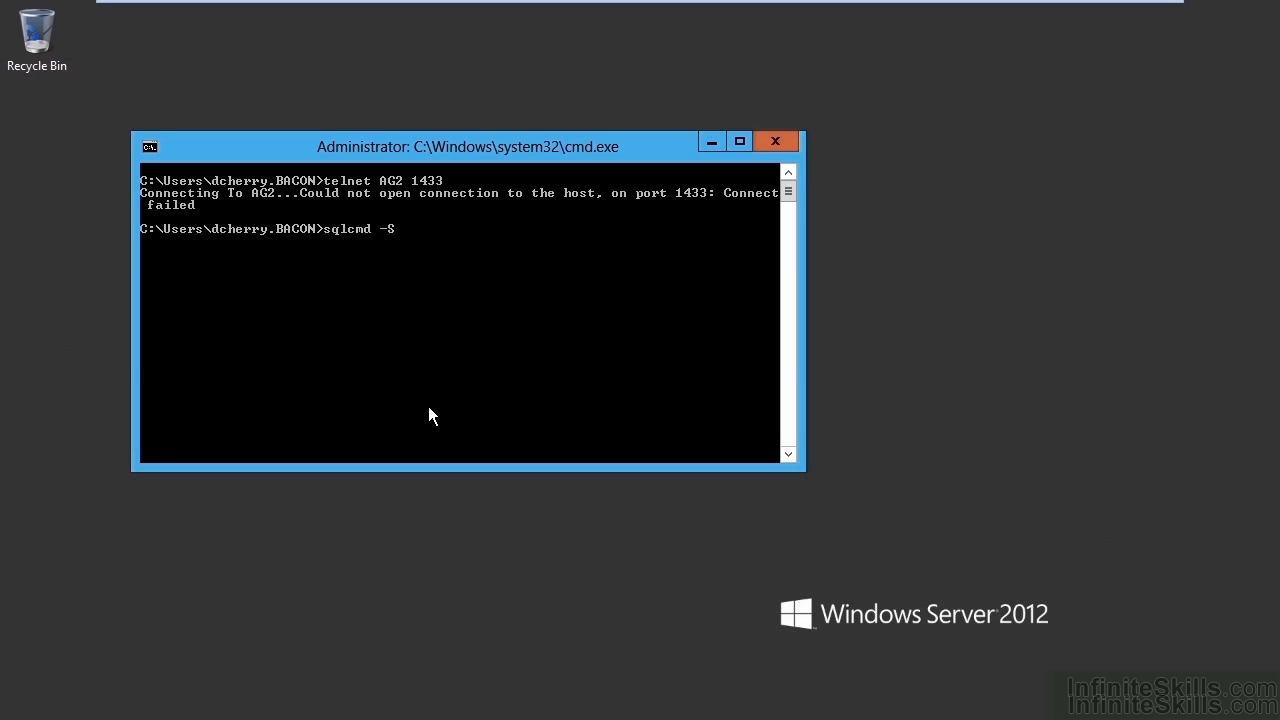
type("AG2")
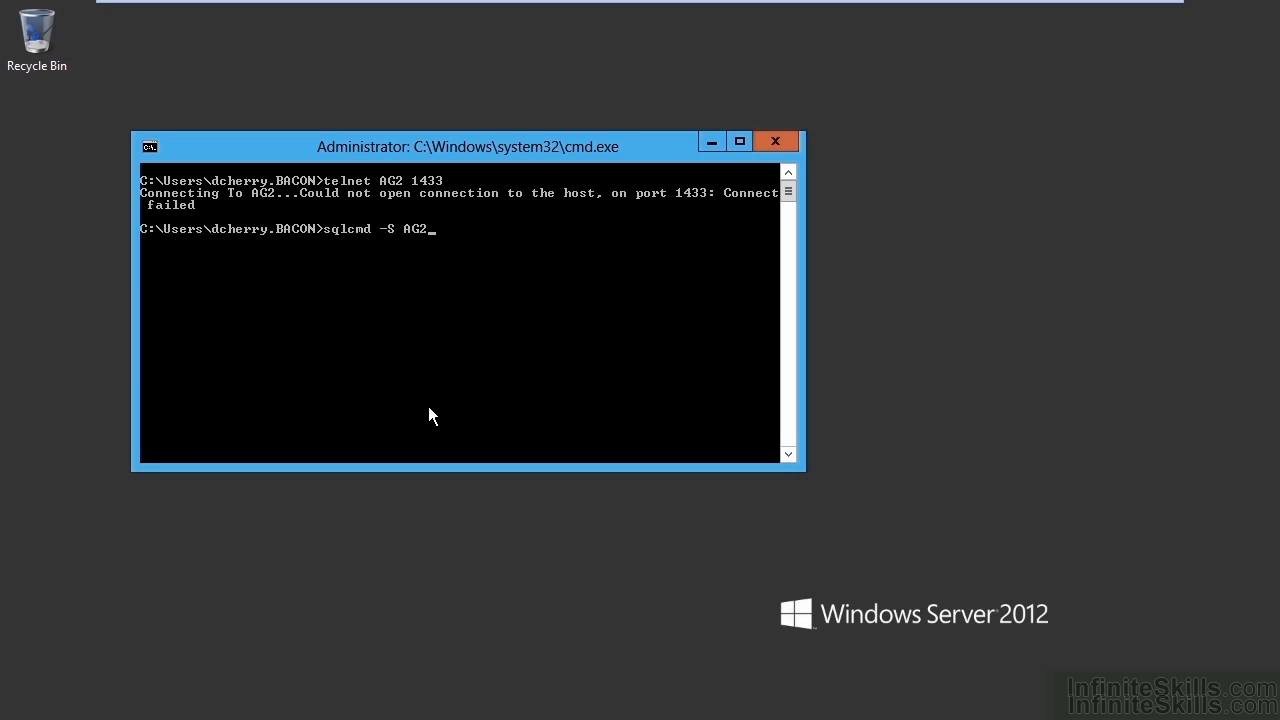
key("Return")
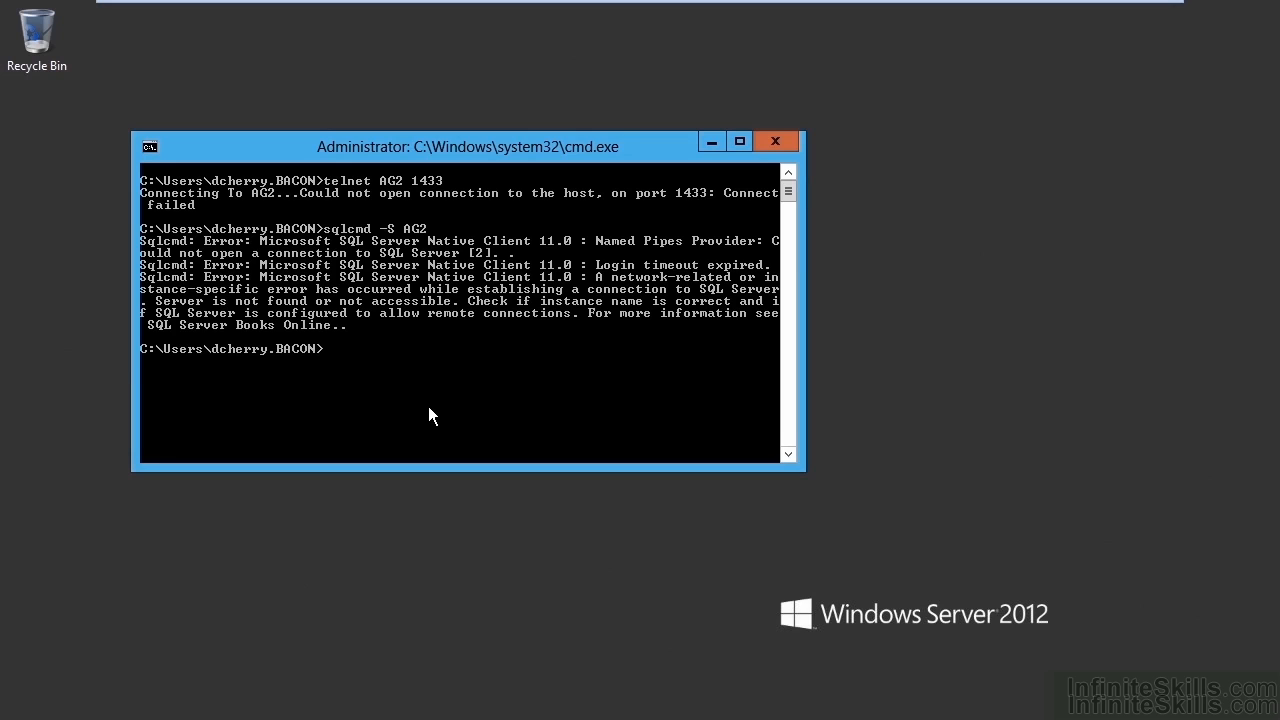
type("sc \\\\AG2")
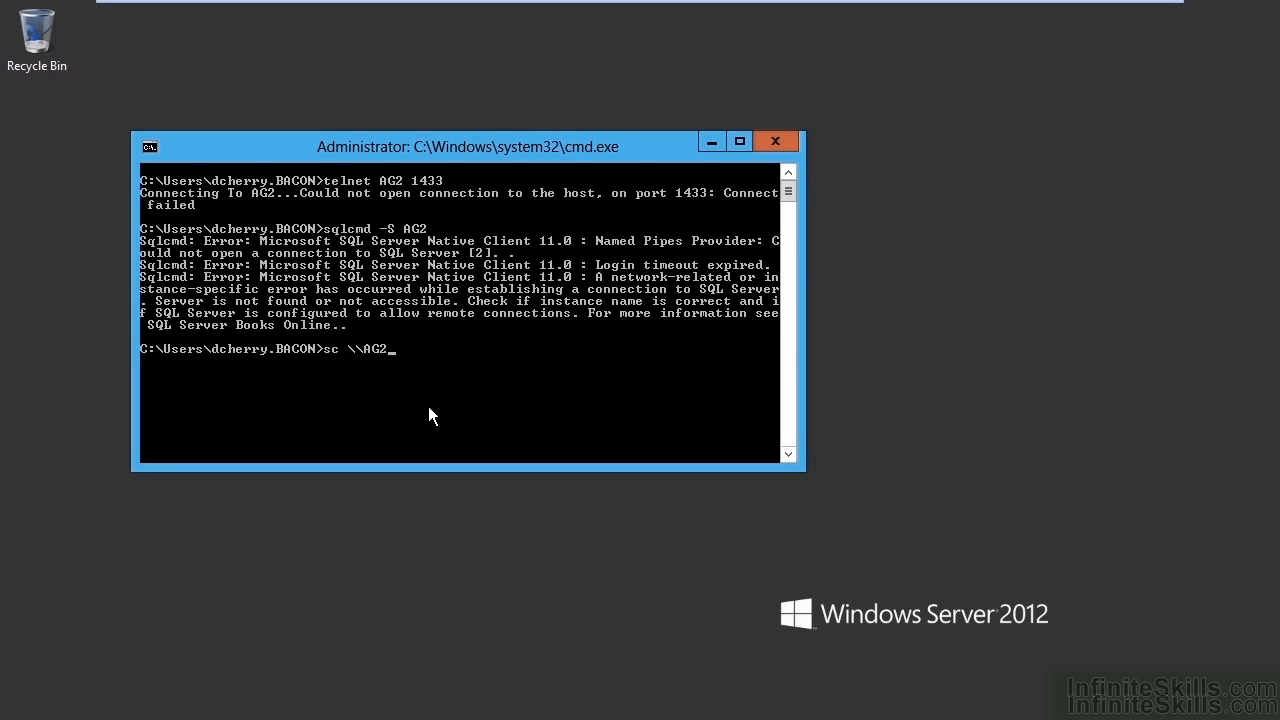
Step: Restart MSSQLSERVER on AG2 and run 'select name from sys.databases' to list its databases
type("start MSSQLSERVEr")
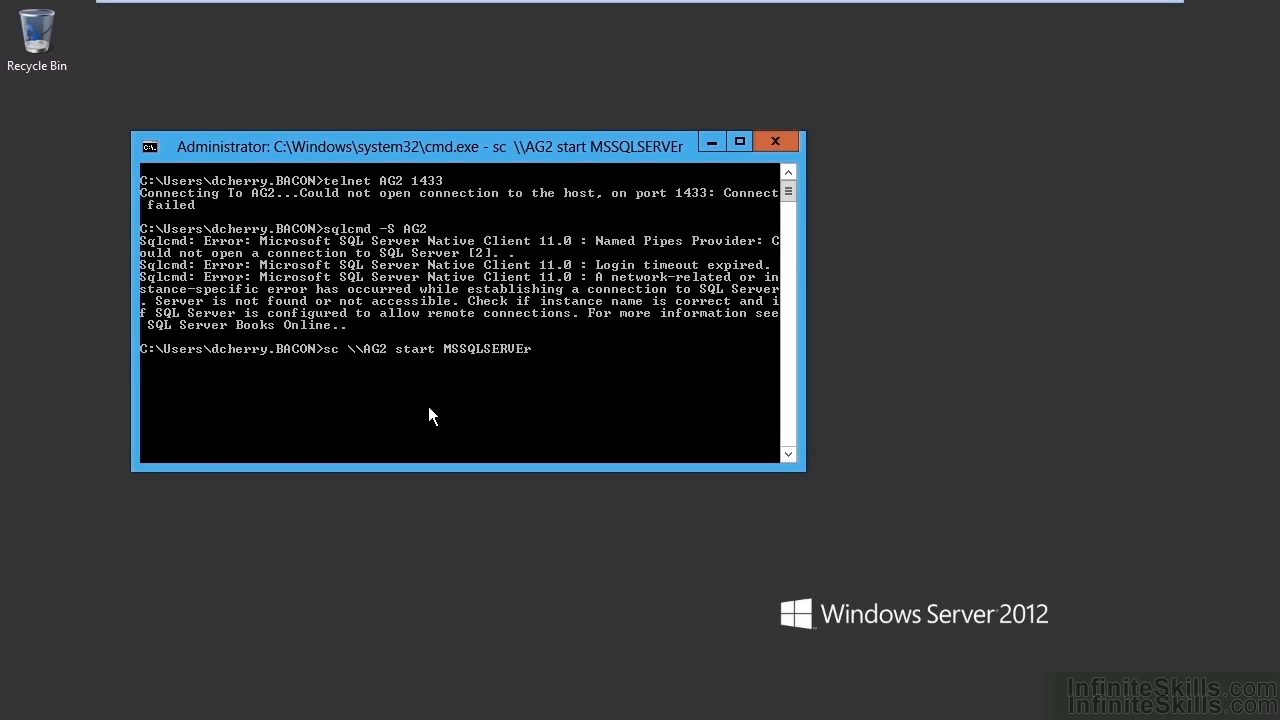
key("Return")
type("sqlcmd -S AG2")
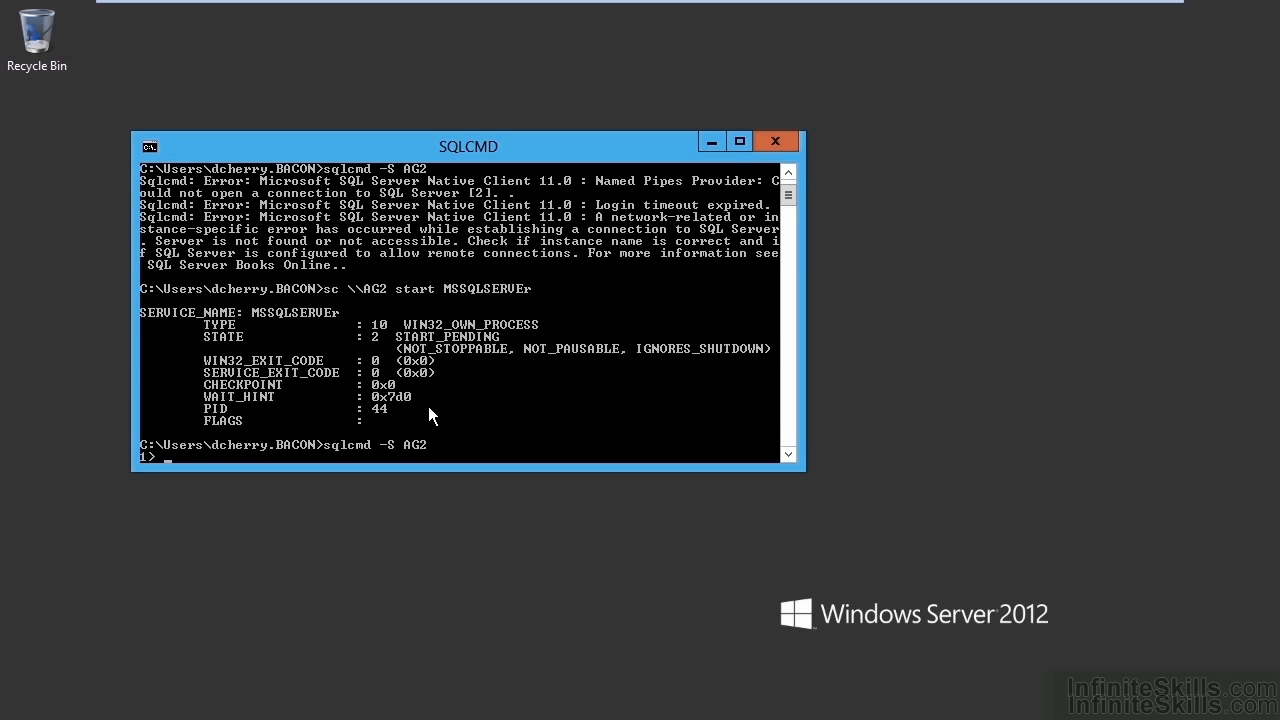
type("select name from sy")
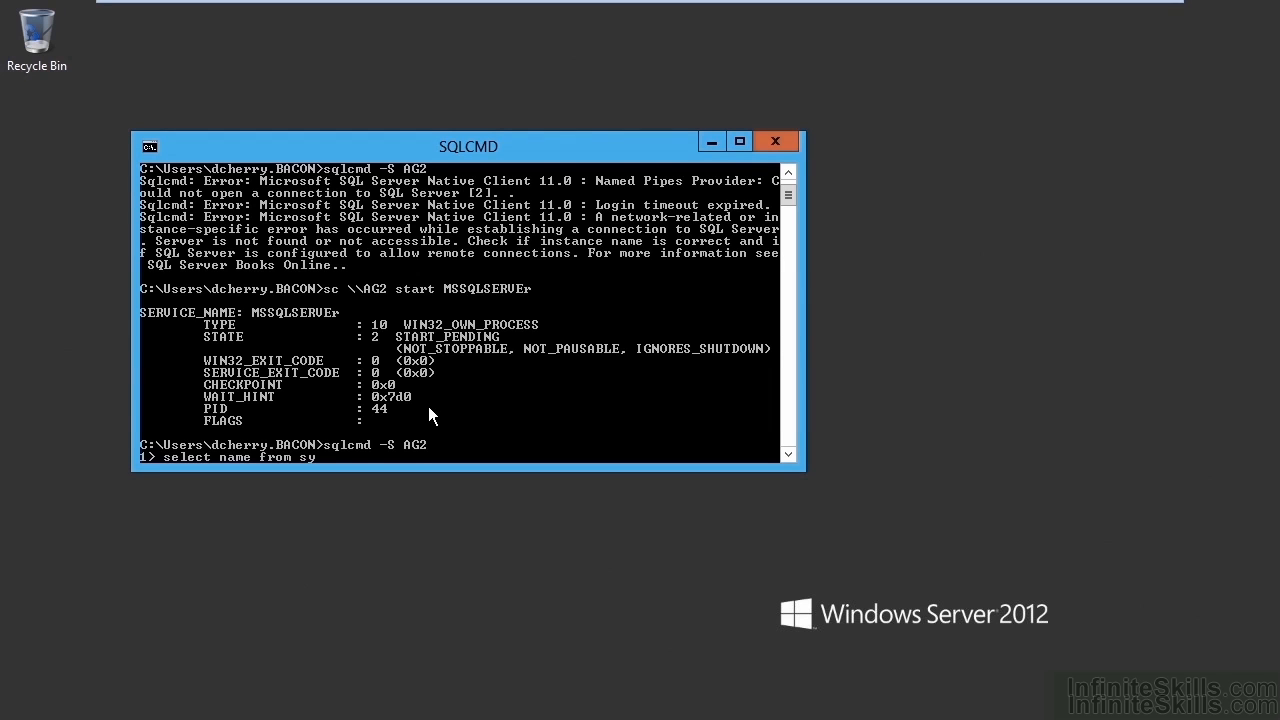
type("s.databases")
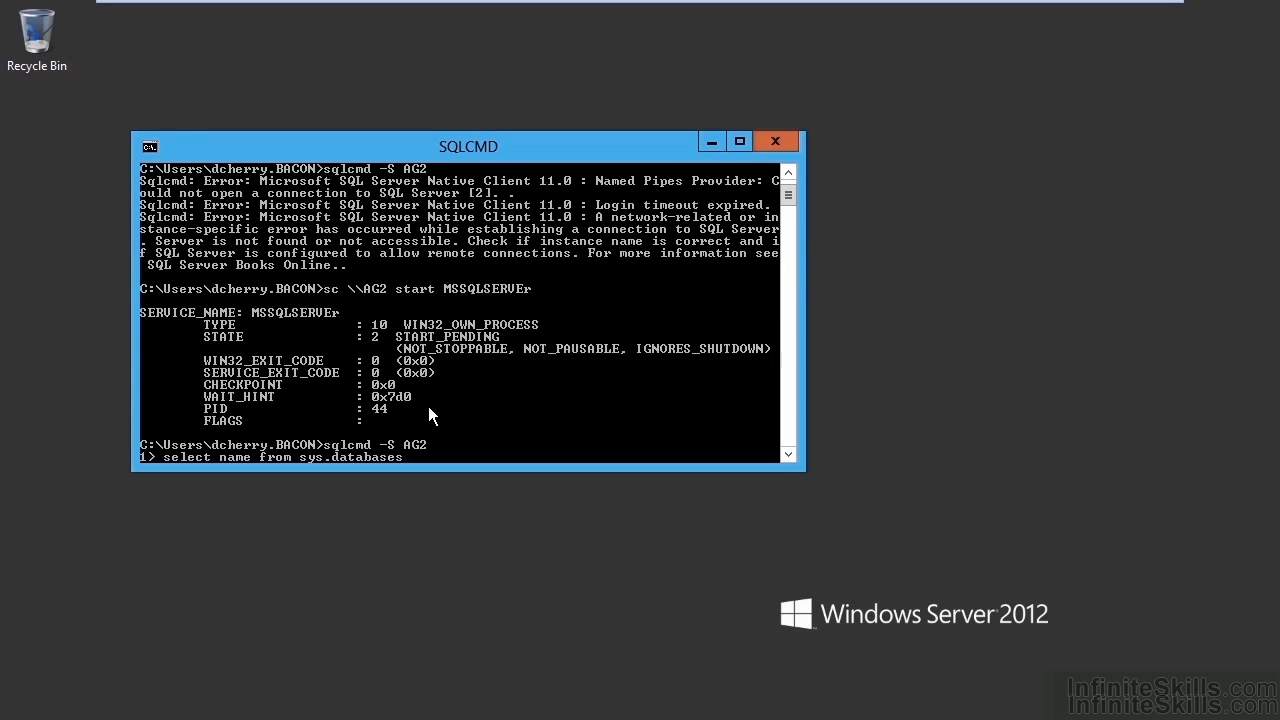
type("go")
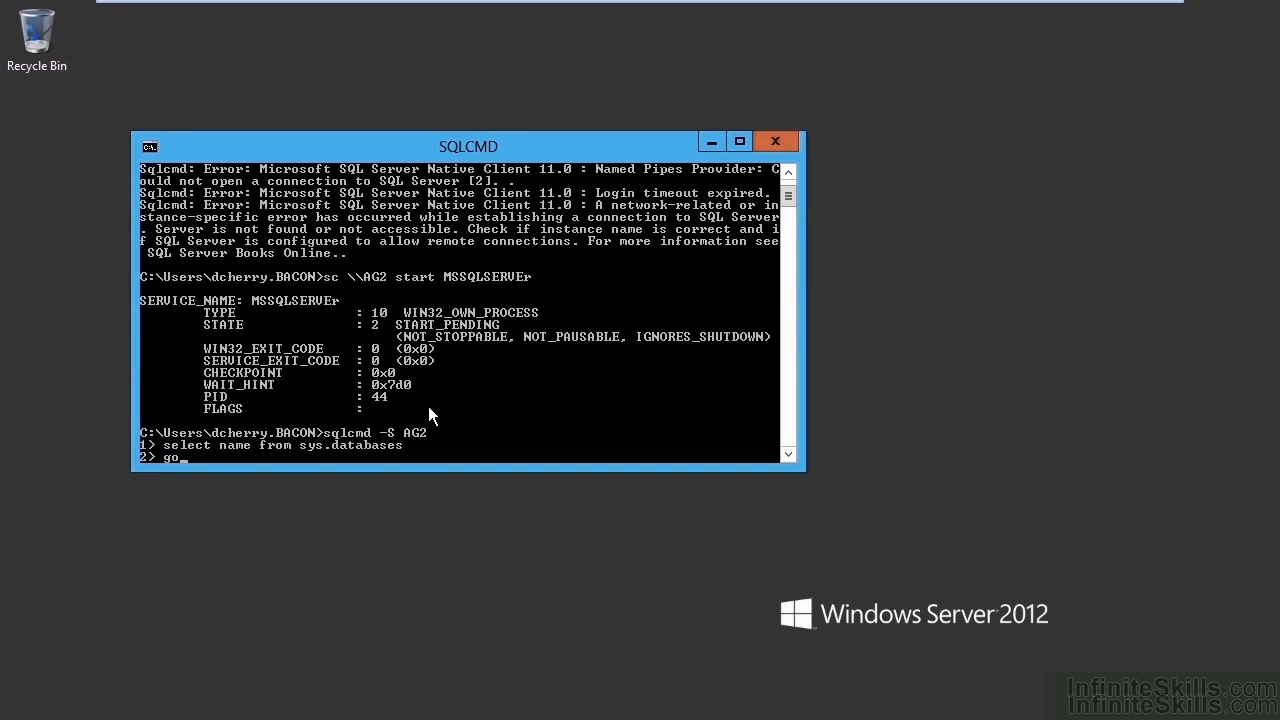
key("Return")
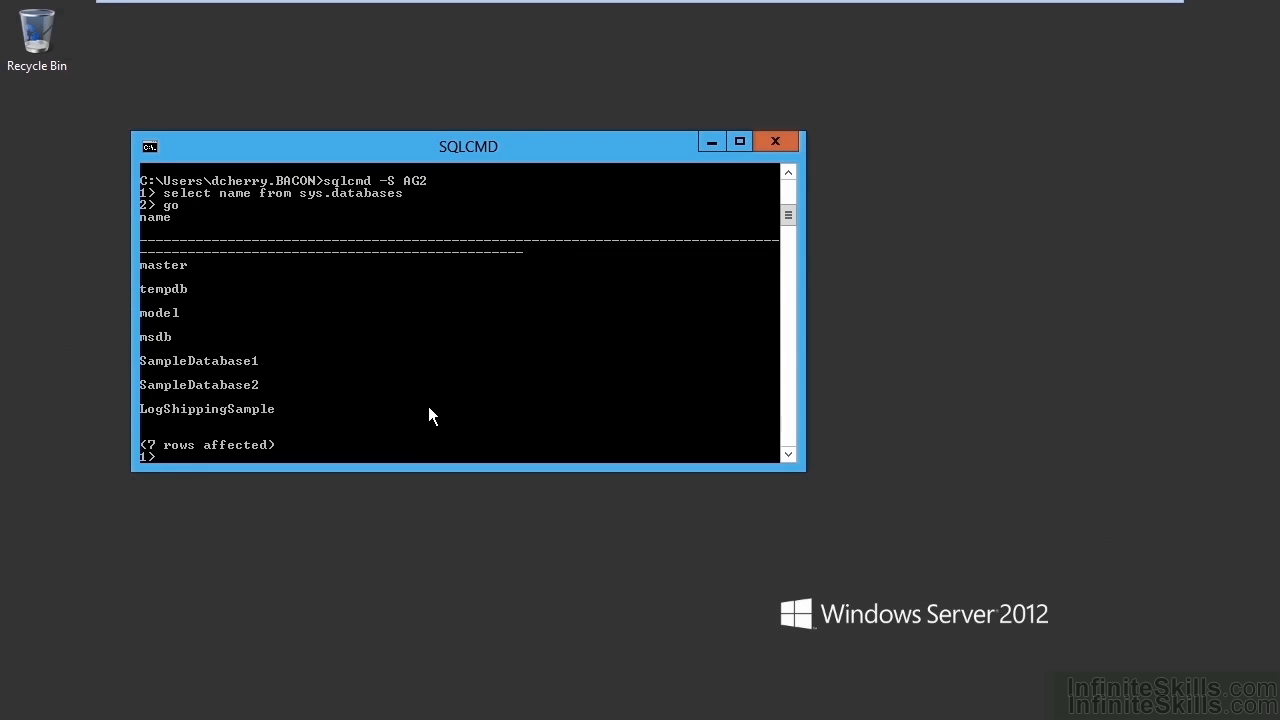